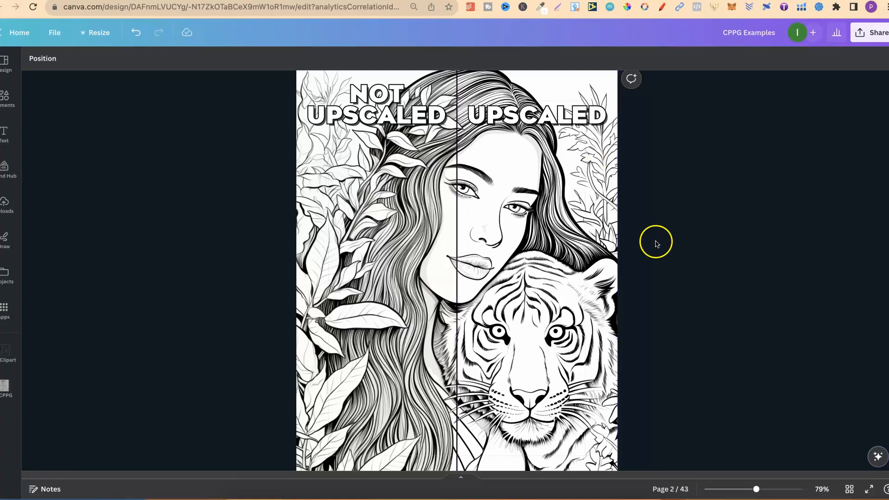
# - Zoom in on the lips and slide the not-upscaled half toward the hair, then re-centre it
pyautogui.moveTo(755, 489); pyautogui.dragTo(768, 489)
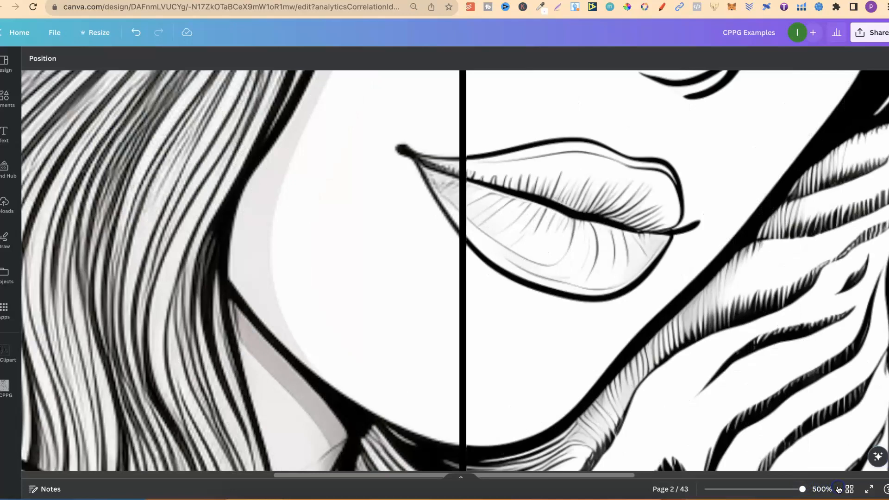
pyautogui.click(659, 346)
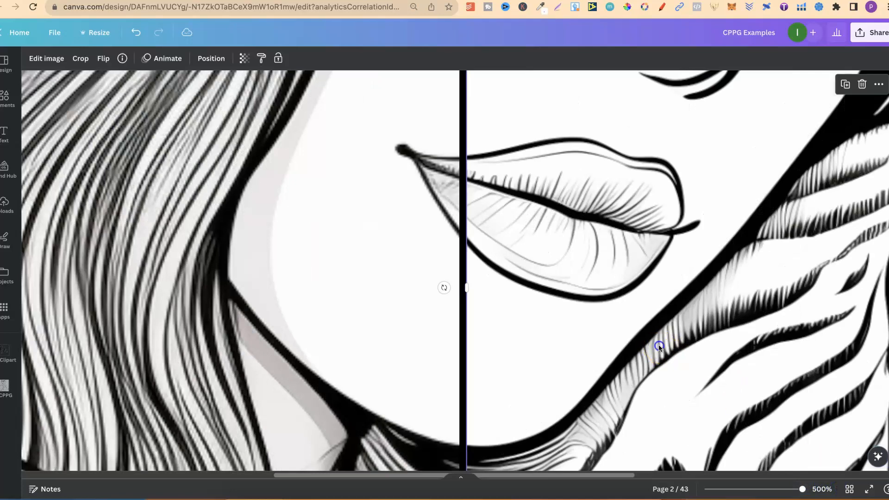
pyautogui.moveTo(465, 287)
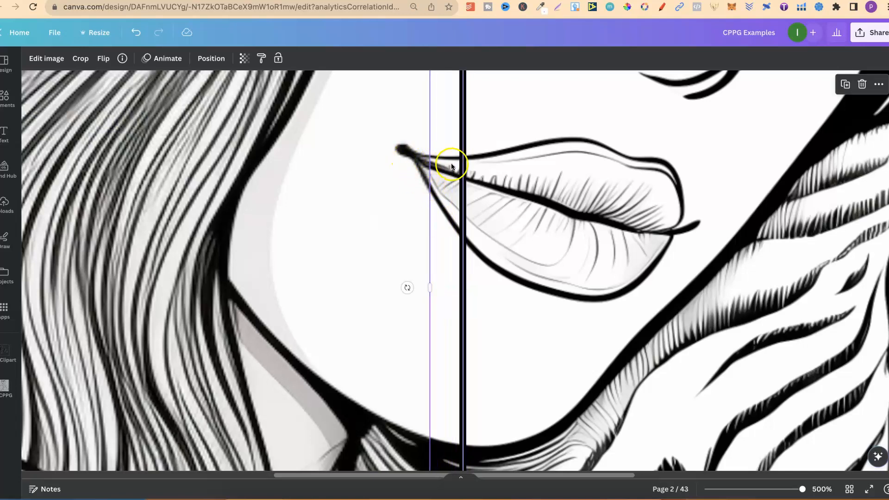
pyautogui.moveTo(429, 288); pyautogui.dragTo(352, 285)
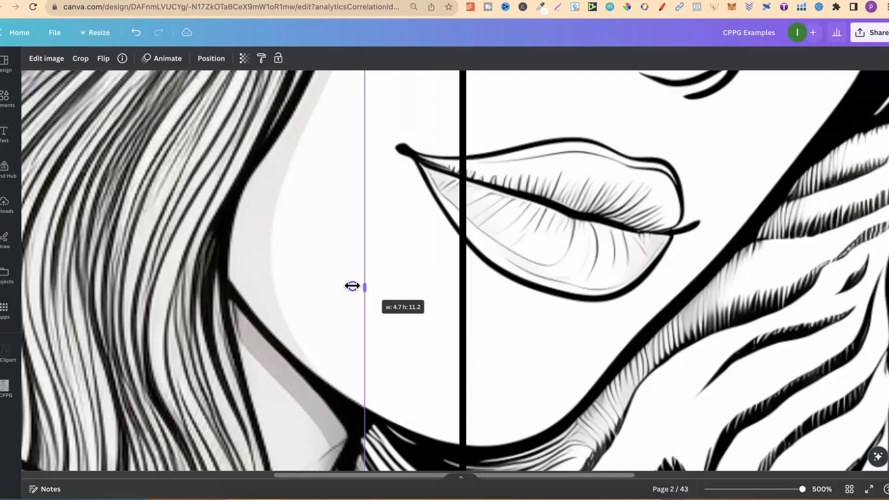
pyautogui.moveTo(366, 286); pyautogui.dragTo(218, 277)
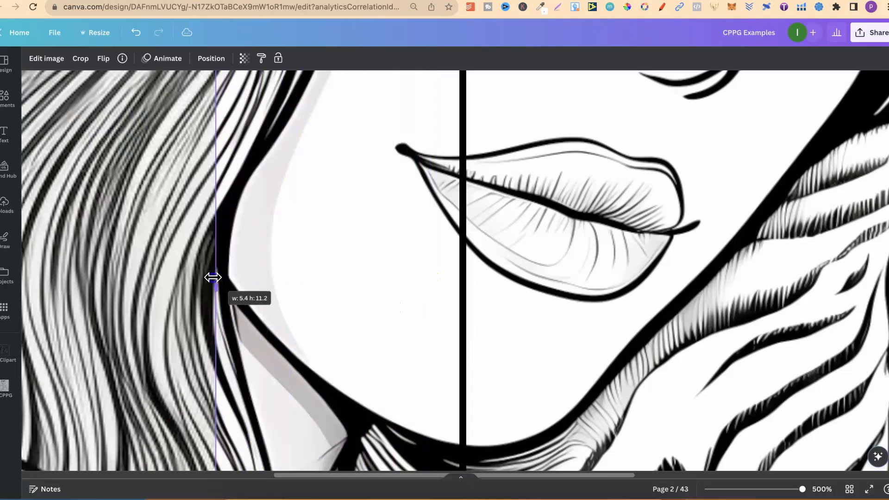
pyautogui.moveTo(217, 277); pyautogui.dragTo(462, 283)
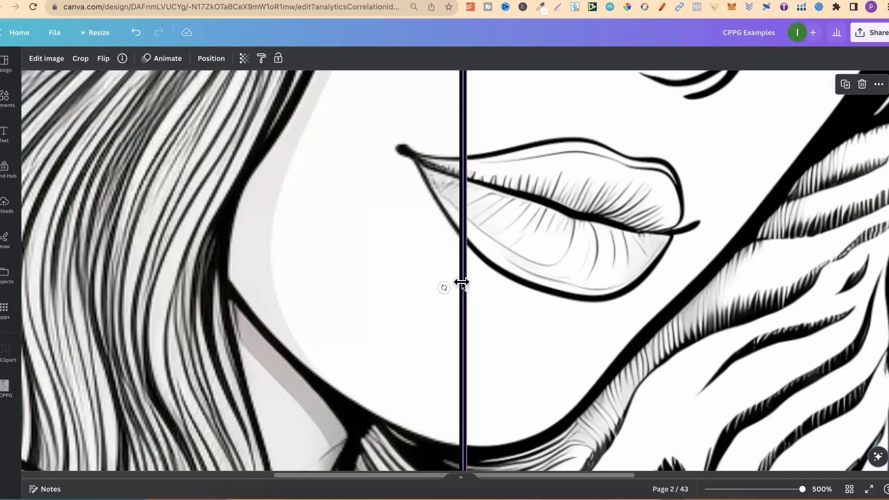
pyautogui.click(796, 489)
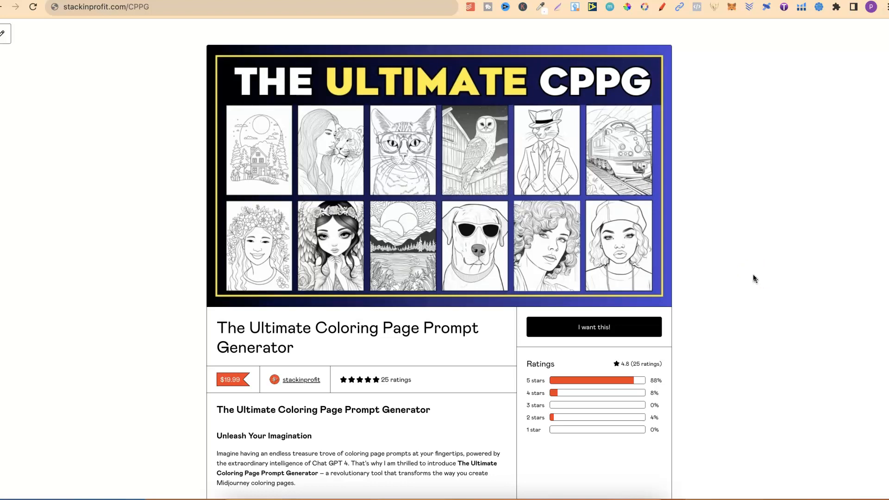
# - Scroll the Gumroad prompt generator description down to the refund policy and back up
pyautogui.scroll(-3)
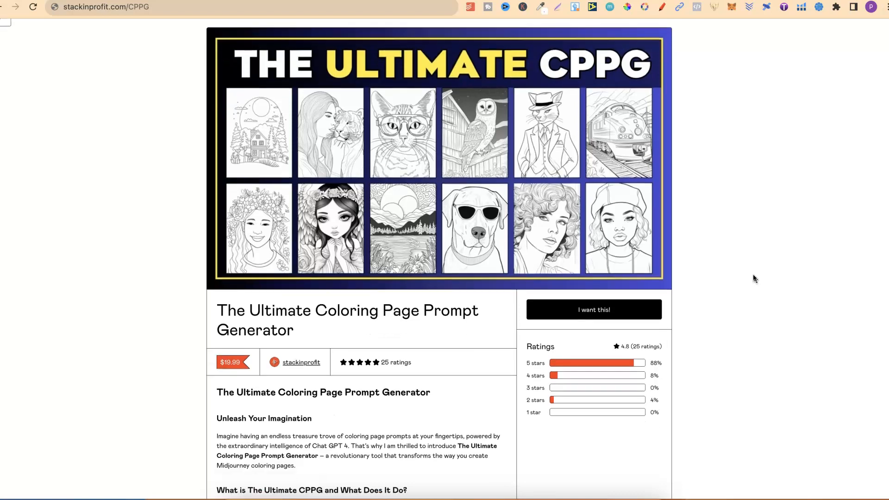
pyautogui.scroll(-3)
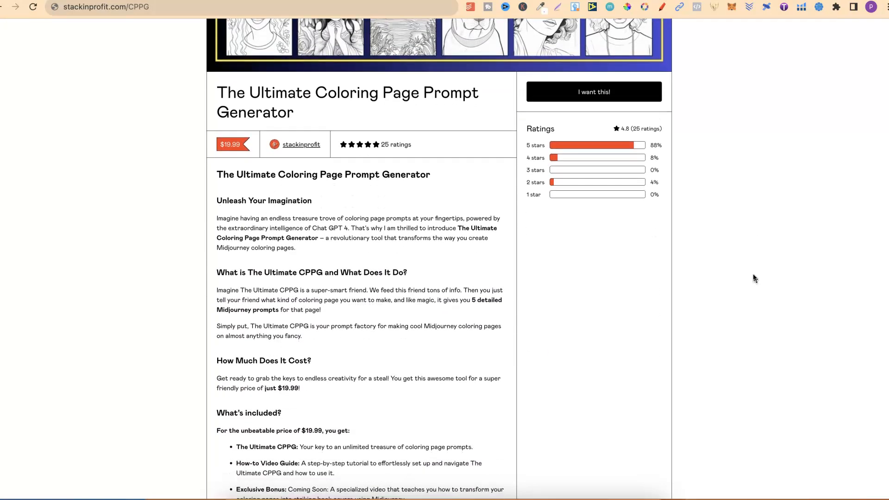
pyautogui.scroll(-3)
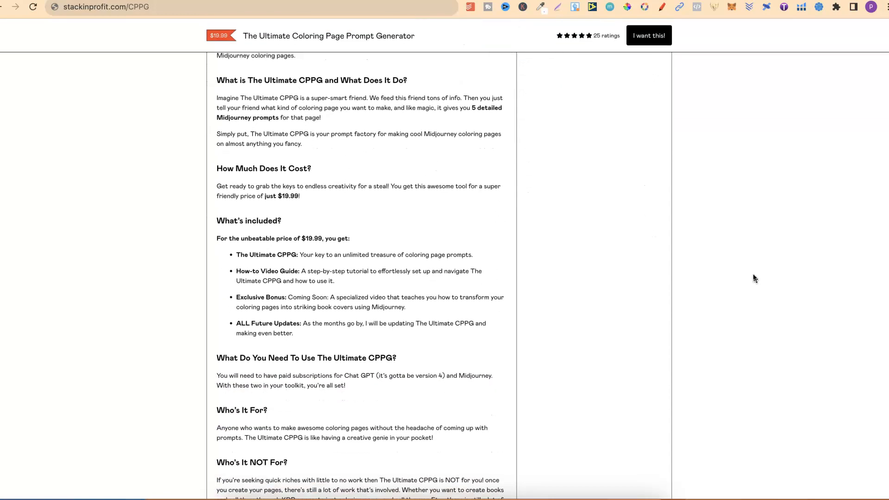
pyautogui.scroll(-3)
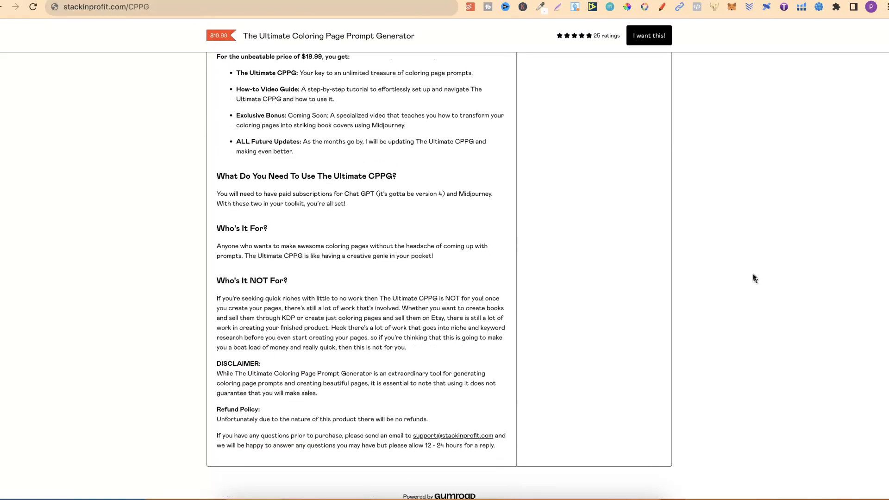
pyautogui.scroll(3)
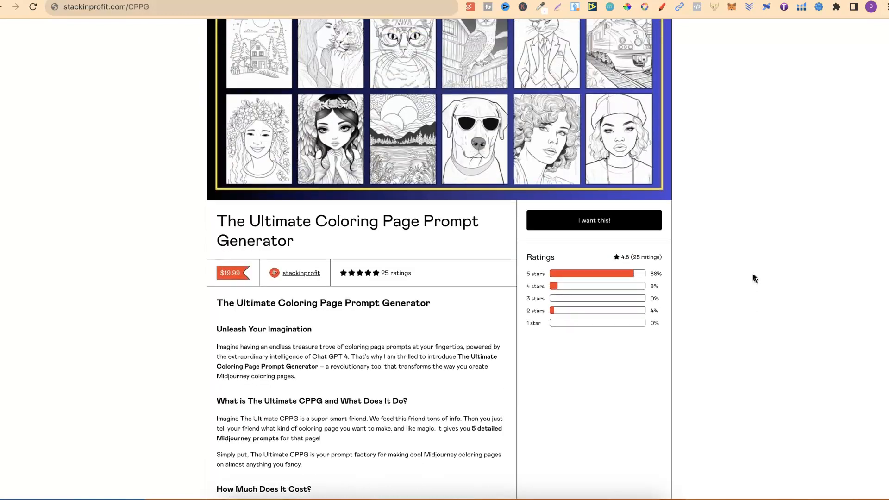
pyautogui.scroll(3)
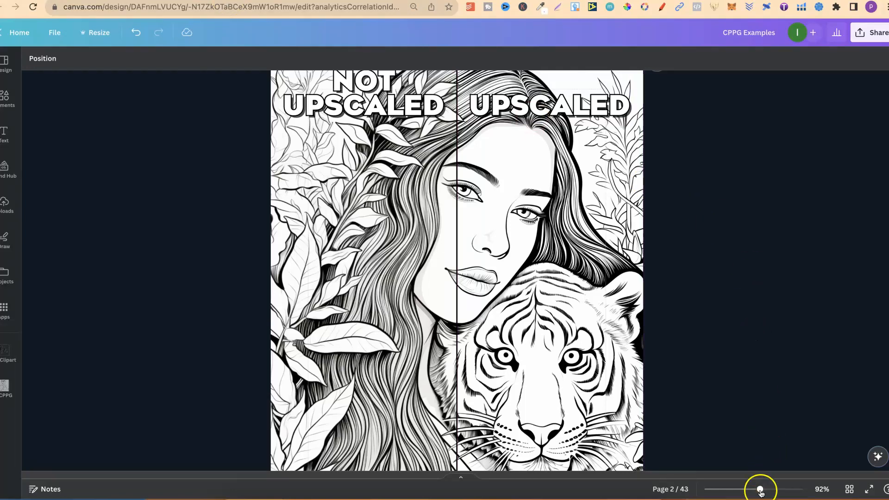
# - Zoom to 500% on the lips, re-centre the split, then fit the whole page in view
pyautogui.moveTo(760, 489); pyautogui.dragTo(801, 489)
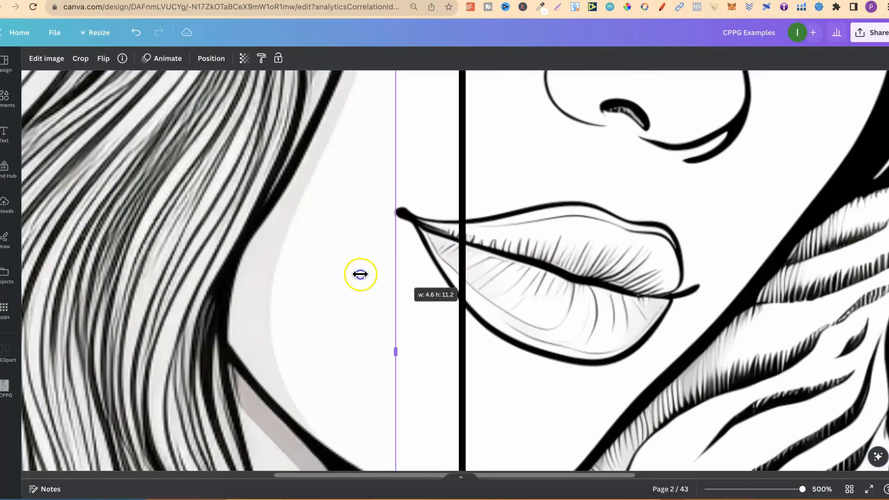
pyautogui.moveTo(395, 274); pyautogui.dragTo(309, 252)
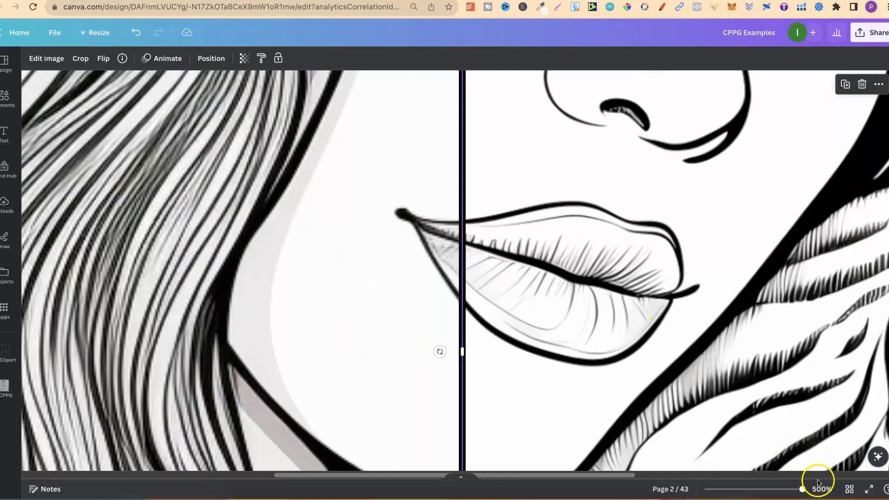
pyautogui.click(822, 489)
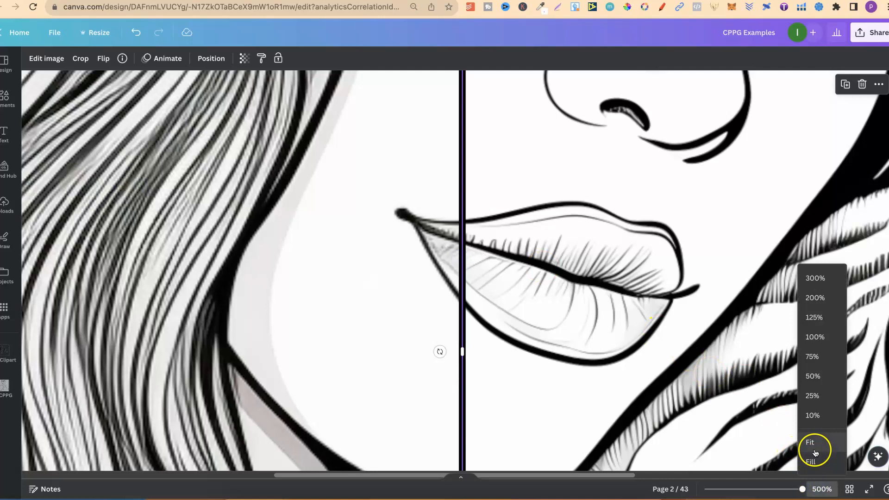
pyautogui.click(810, 442)
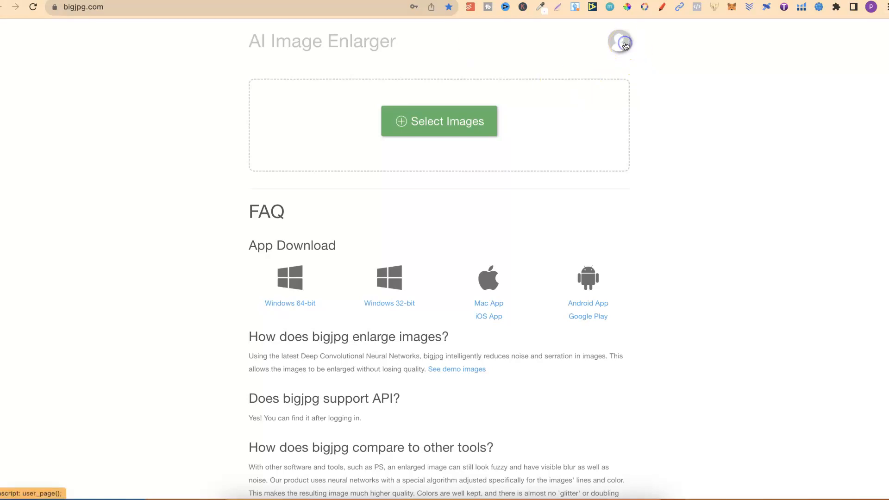
pyautogui.click(619, 41)
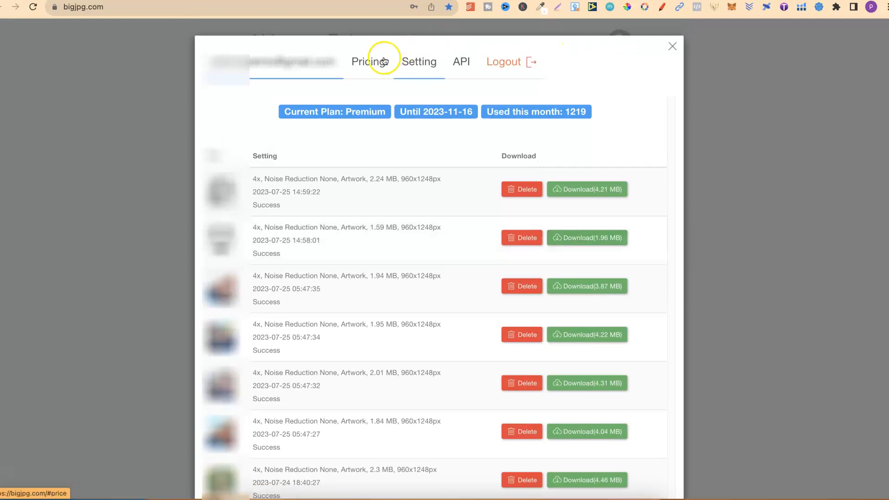
pyautogui.click(372, 61)
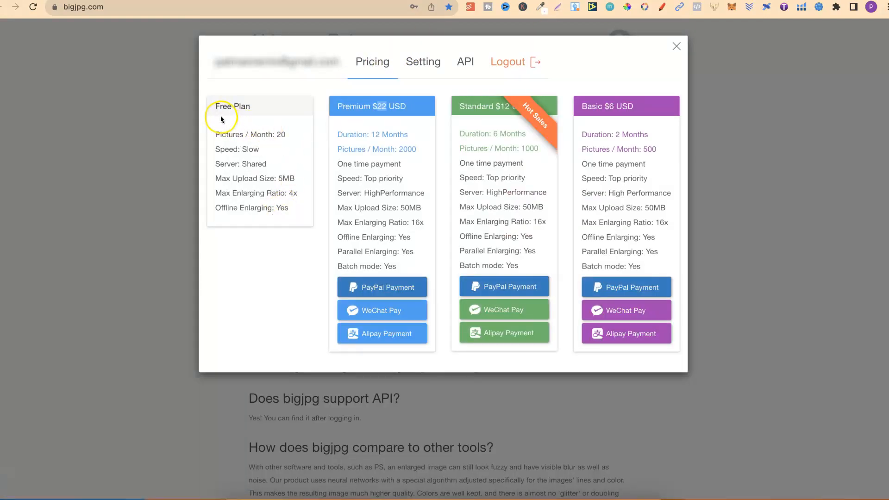
pyautogui.doubleClick(281, 135)
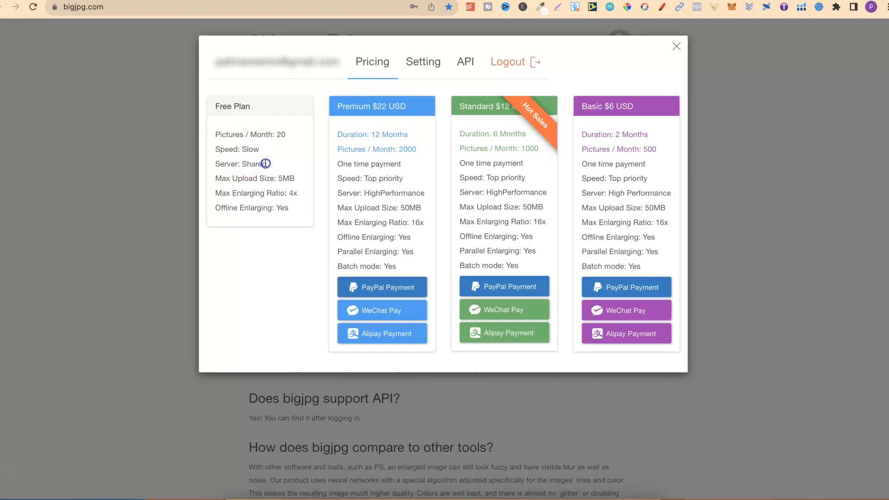
pyautogui.moveTo(278, 179)
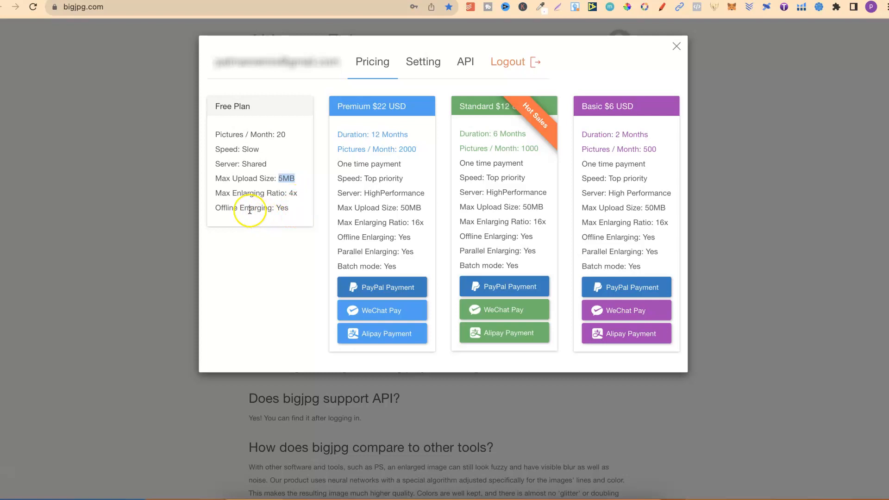
pyautogui.doubleClick(245, 207)
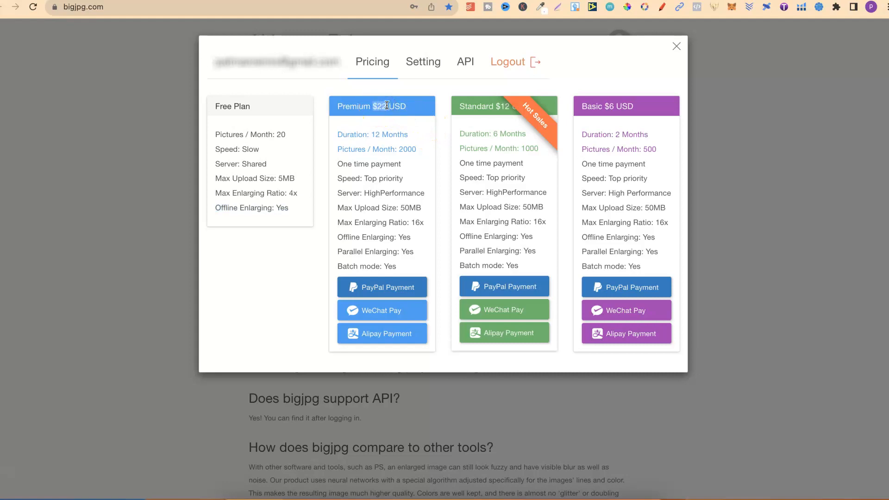
pyautogui.moveTo(373, 134)
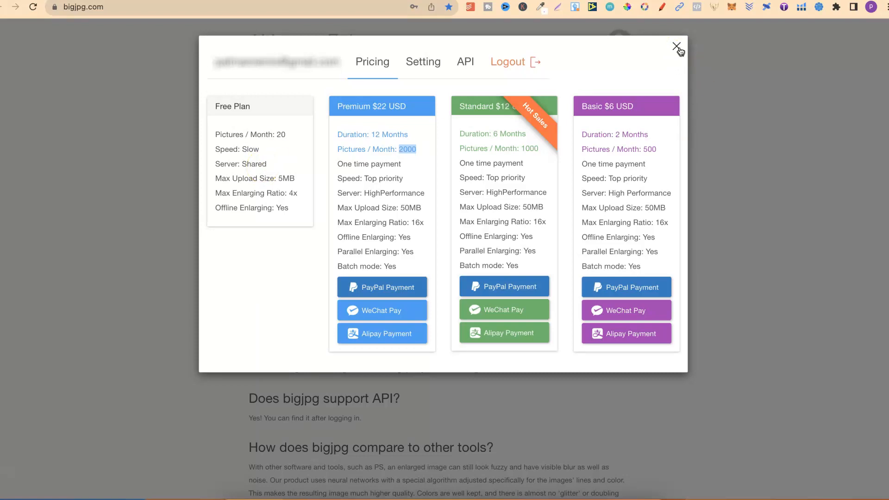
pyautogui.click(677, 46)
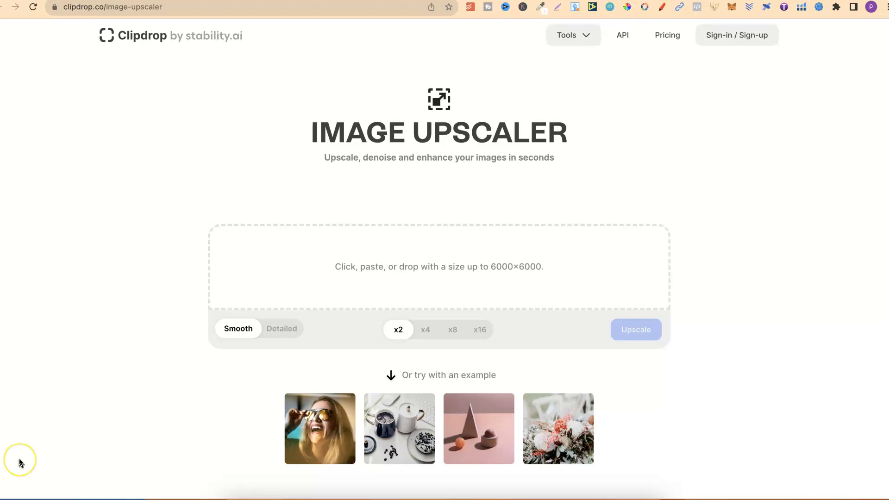
pyautogui.moveTo(170, 413)
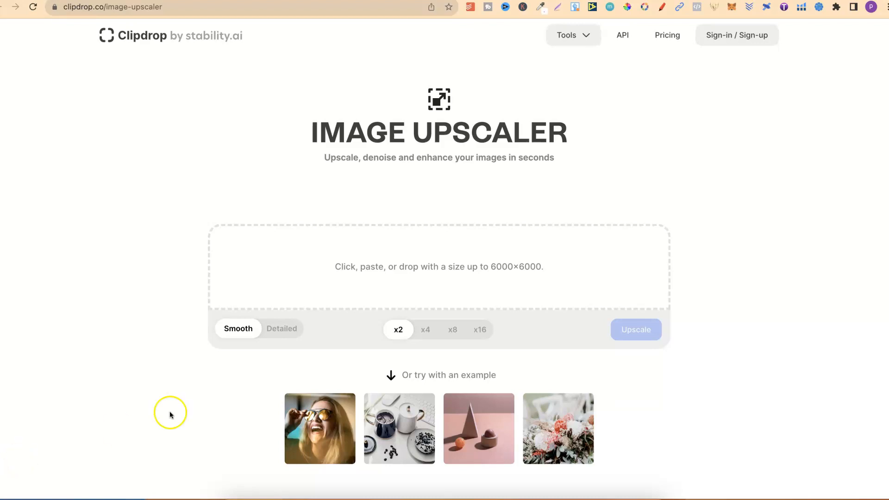
pyautogui.moveTo(416, 343)
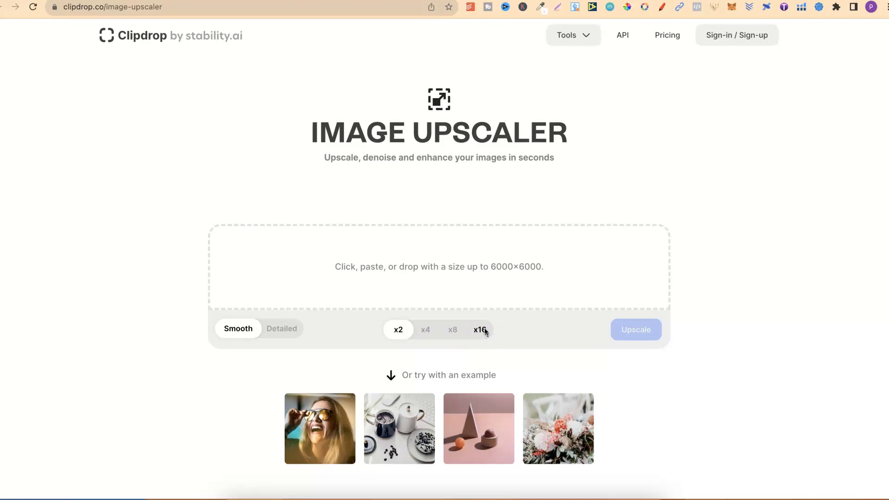
pyautogui.moveTo(434, 330)
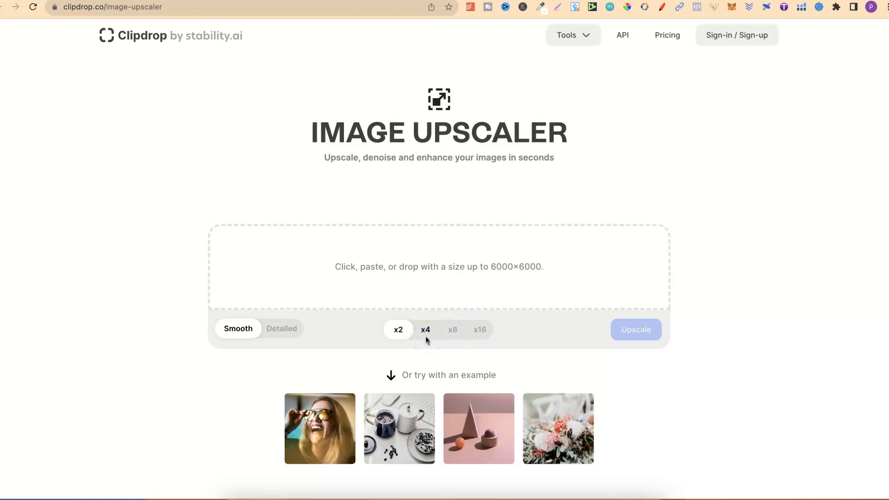
# - Look over Clipdrop's Smooth/Detailed modes and x2–x16 scale options, keeping Smooth x2
pyautogui.click(399, 329)
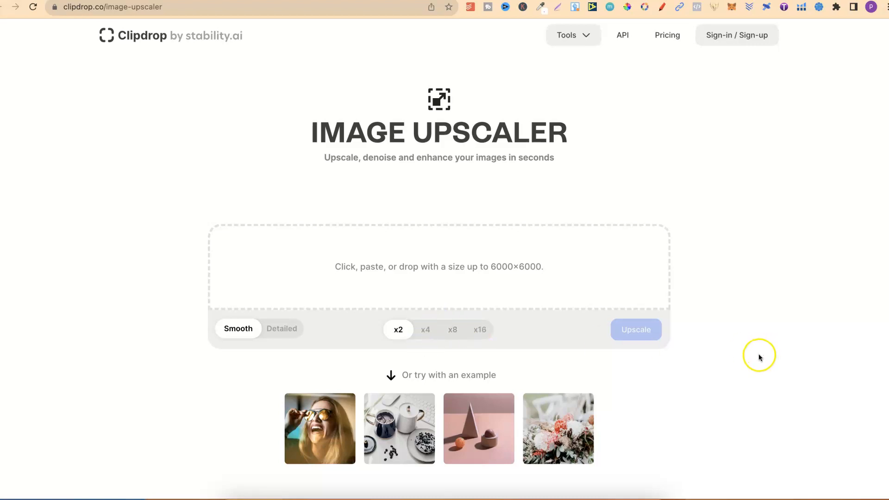
# - Scroll through Clipdrop's ALL TOOLS grid, from Stable Diffusion XL to Text Remover
pyautogui.scroll(-3)
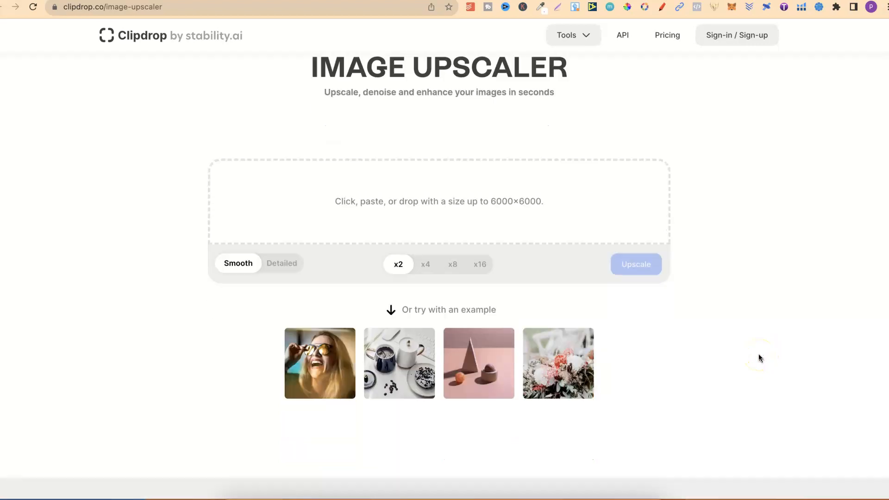
pyautogui.scroll(-3)
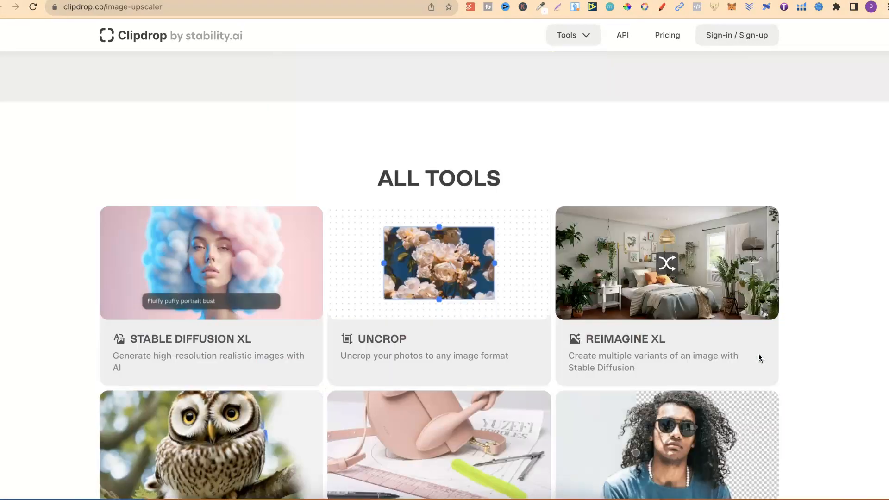
pyautogui.scroll(-3)
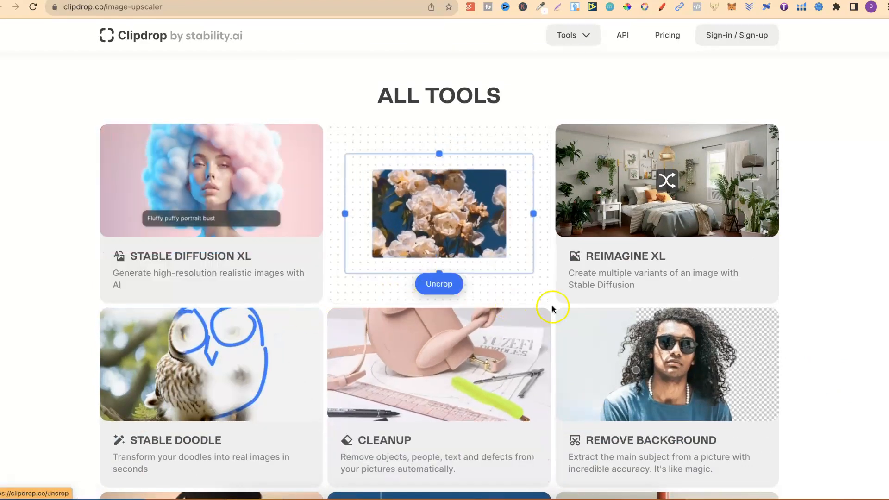
pyautogui.scroll(-3)
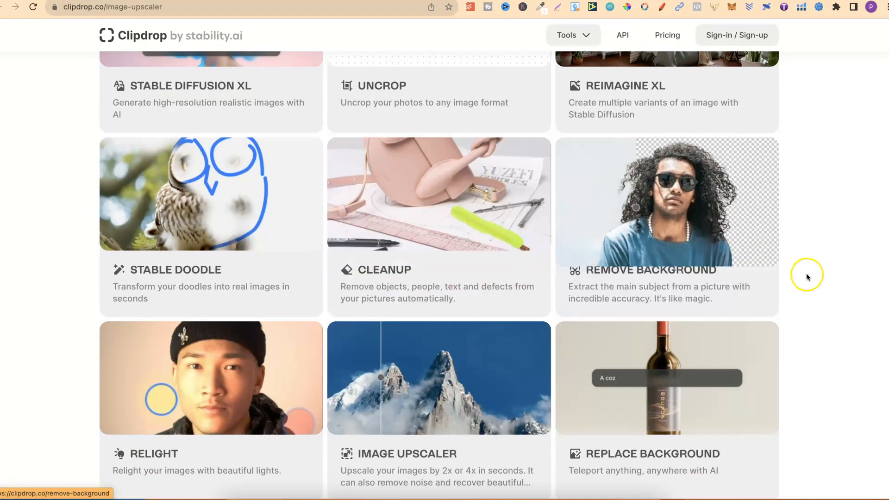
pyautogui.scroll(-3)
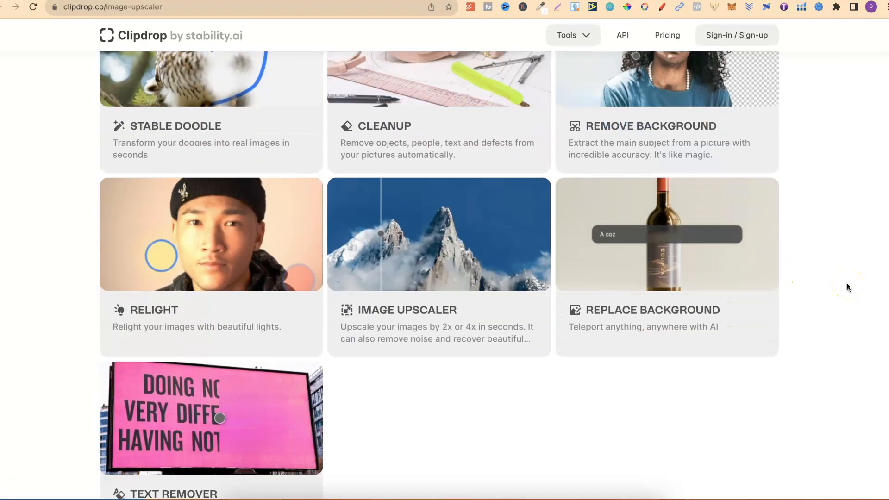
pyautogui.scroll(-3)
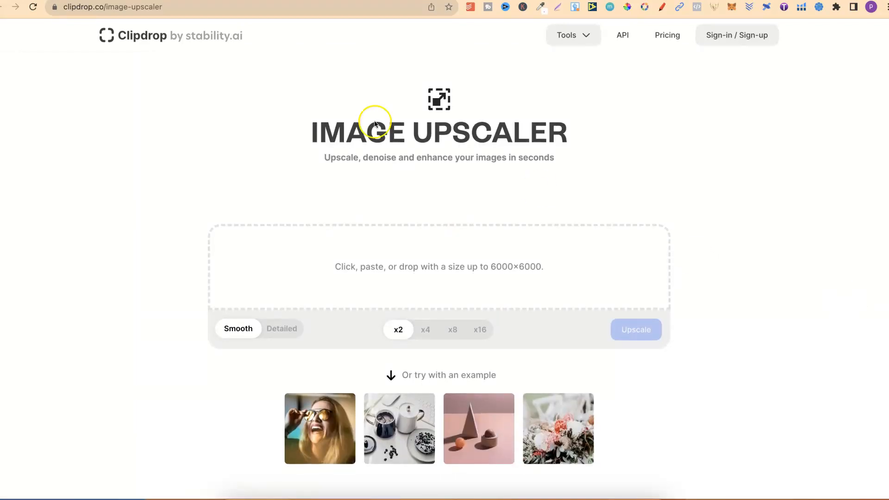
pyautogui.moveTo(366, 60)
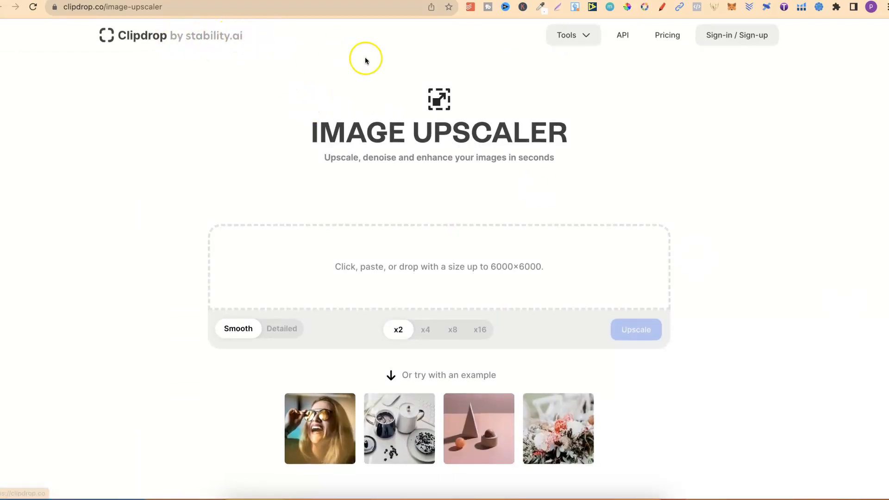
pyautogui.moveTo(375, 2)
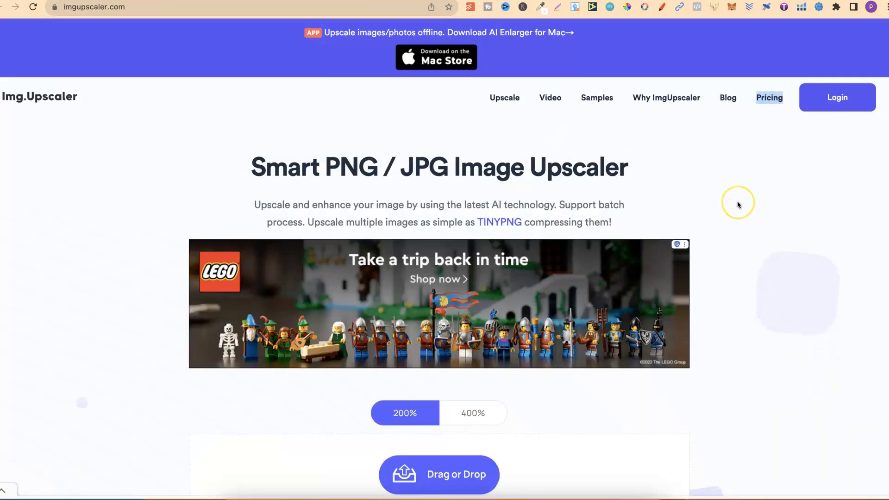
pyautogui.moveTo(796, 278)
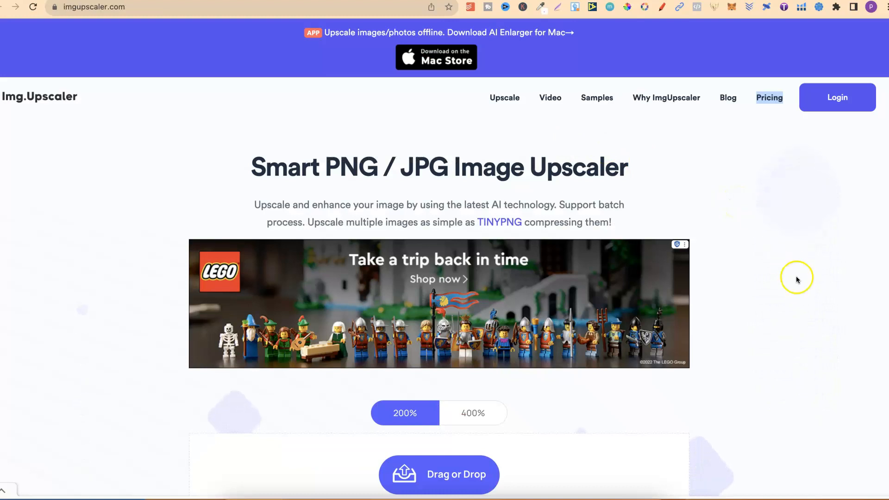
pyautogui.scroll(-3)
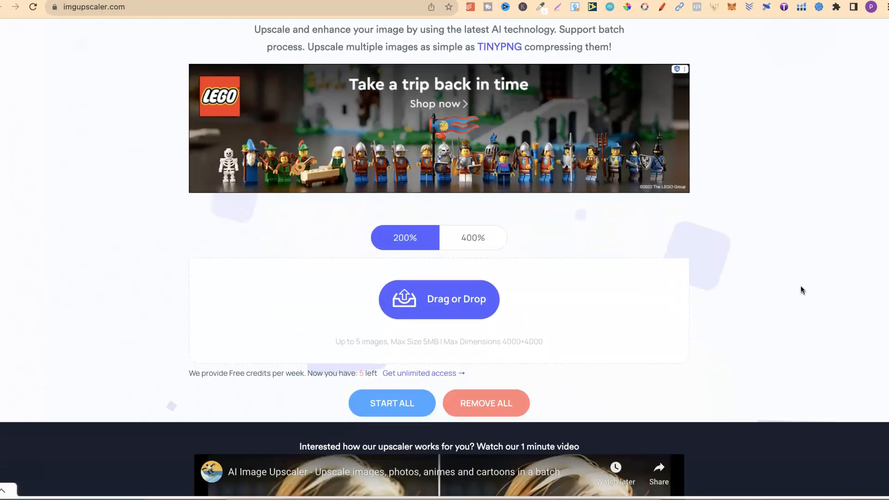
pyautogui.scroll(-3)
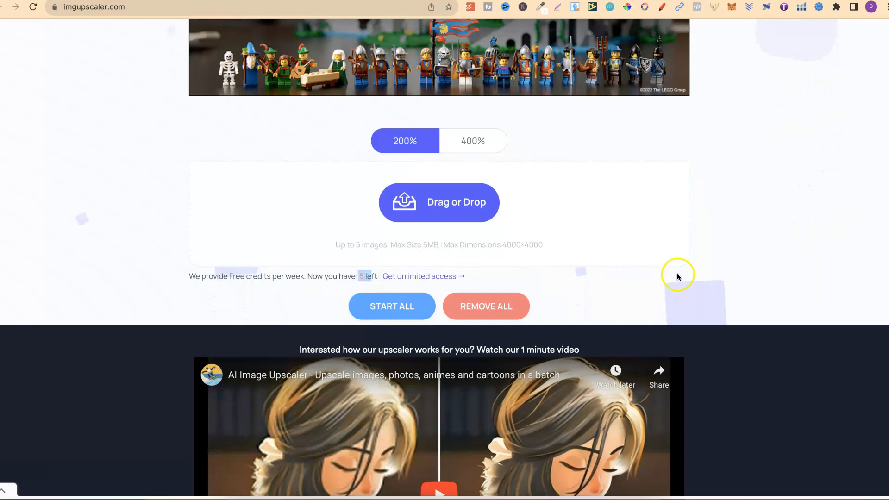
pyautogui.moveTo(816, 273)
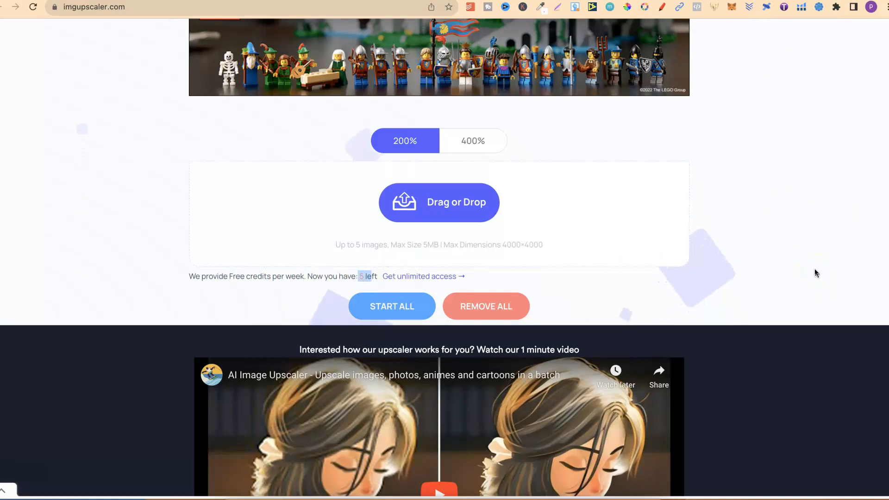
pyautogui.scroll(-3)
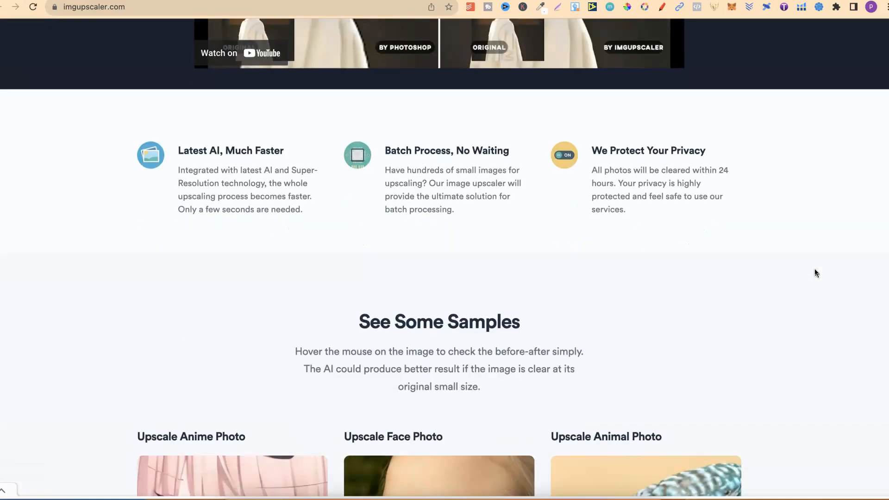
pyautogui.scroll(-3)
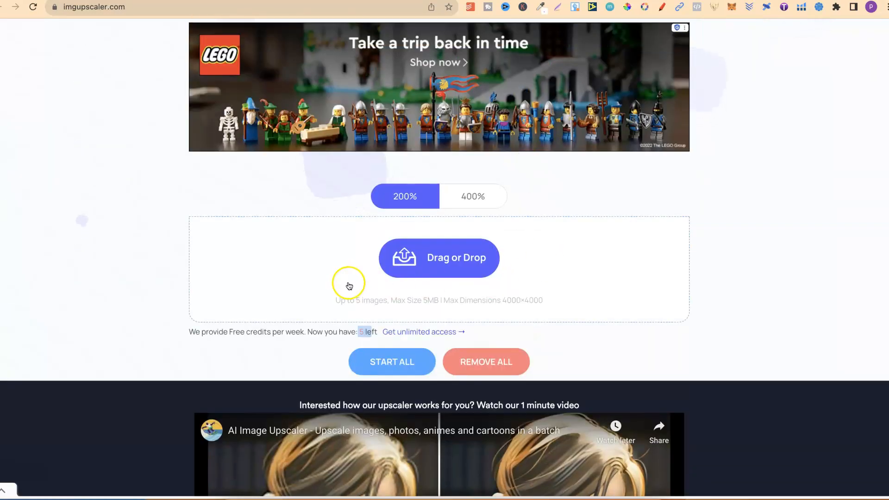
pyautogui.moveTo(784, 248)
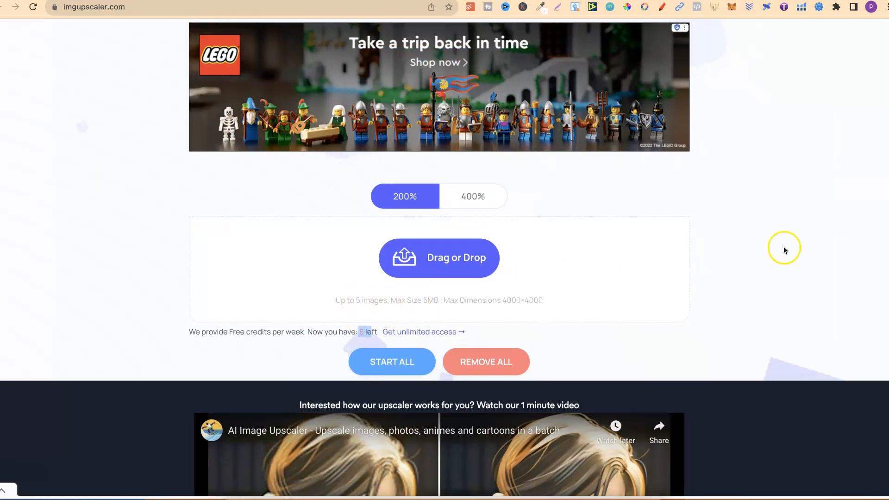
pyautogui.scroll(3)
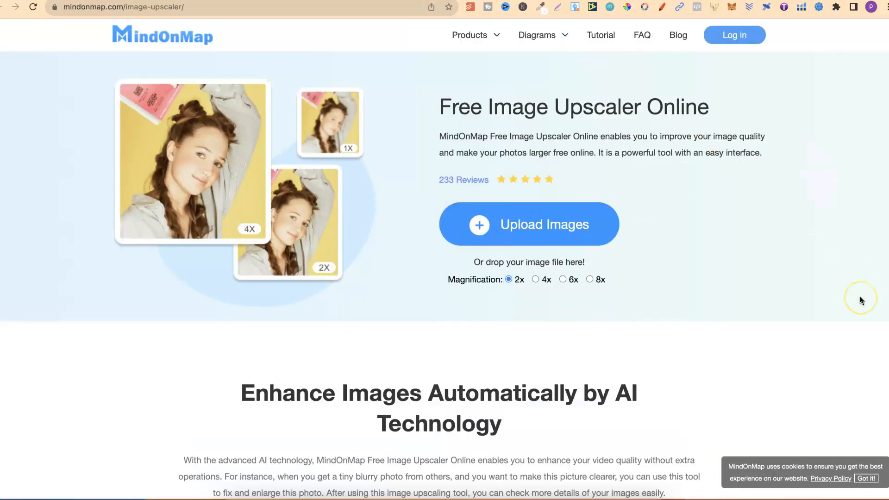
pyautogui.moveTo(535, 173)
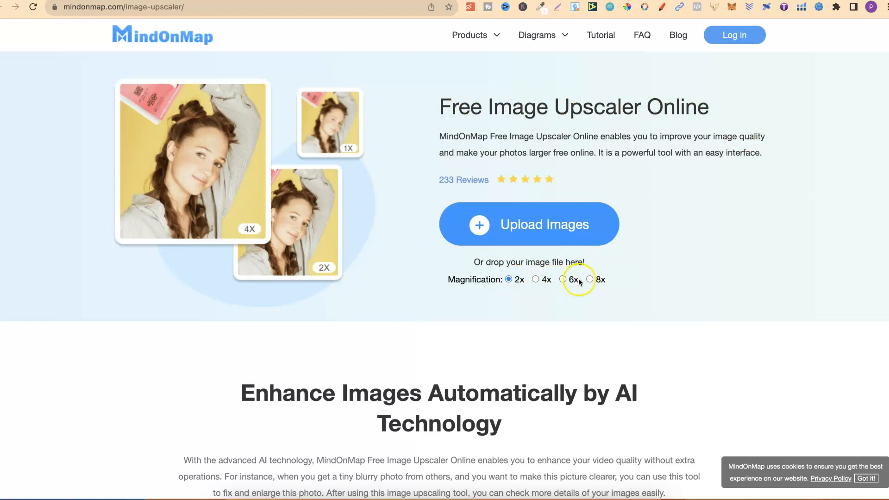
# - Scroll MindOnMap's page past the enlargement options and JPG/PNG support to the benefit cards
pyautogui.scroll(-3)
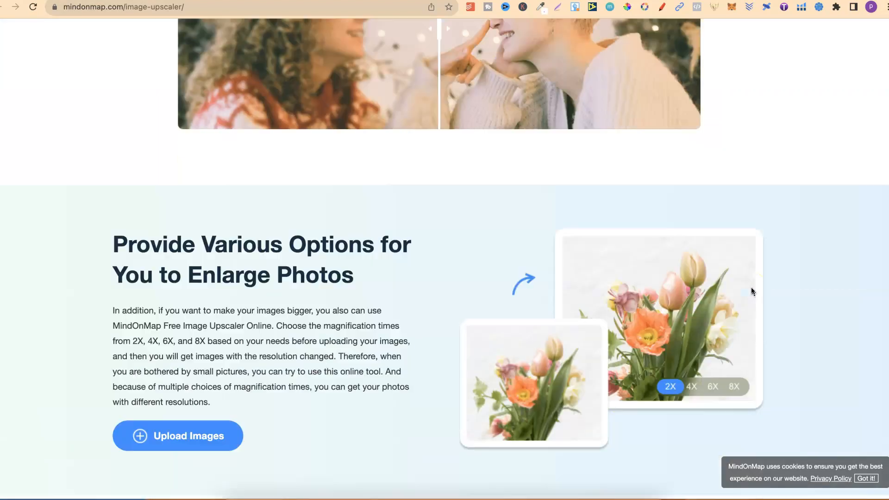
pyautogui.scroll(-3)
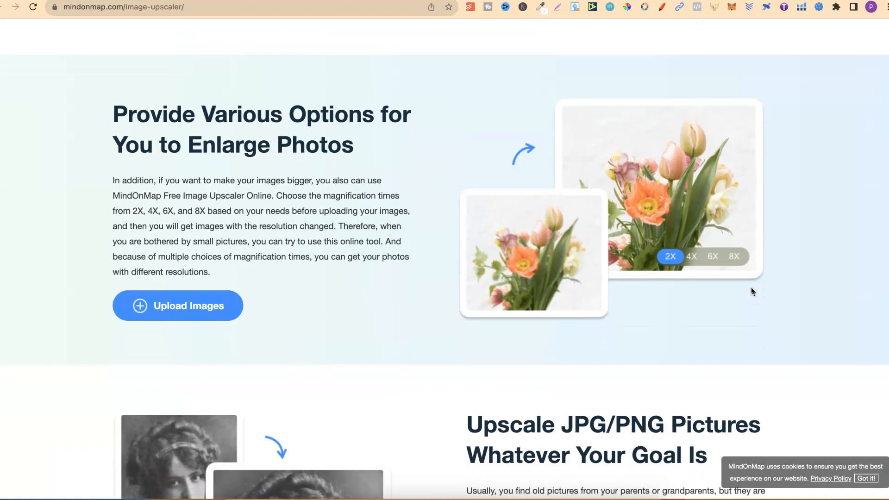
pyautogui.scroll(-3)
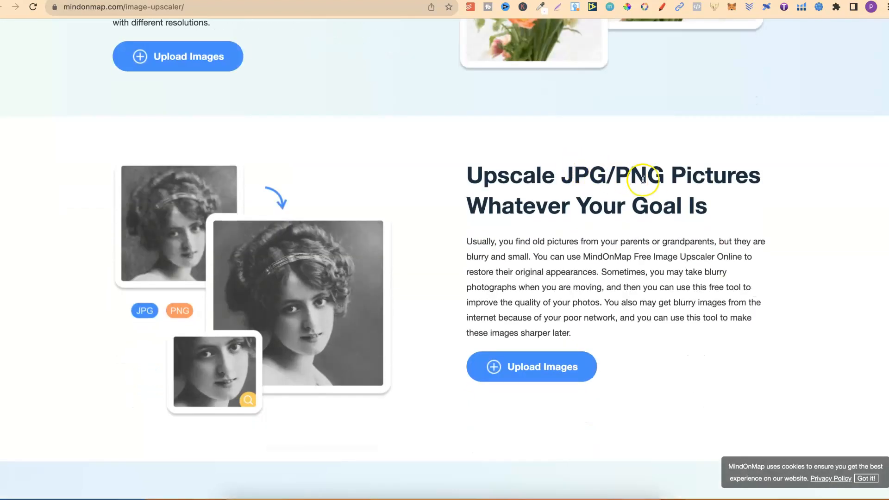
pyautogui.scroll(-3)
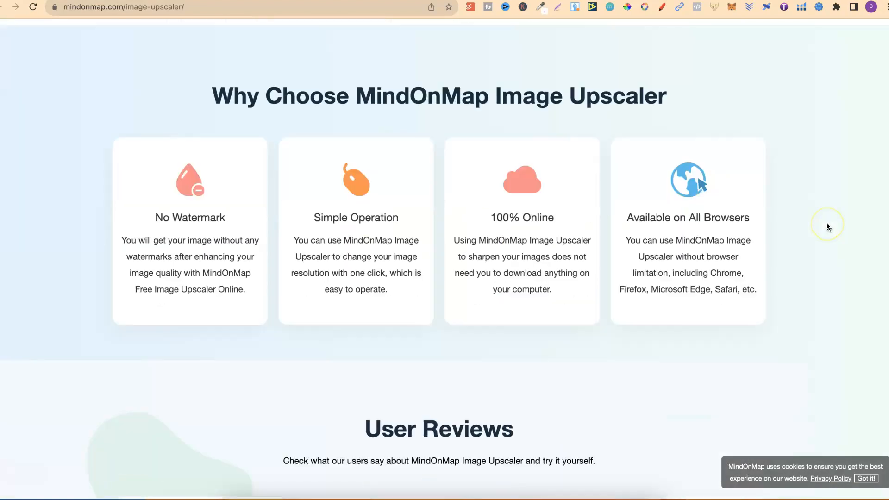
pyautogui.moveTo(161, 217)
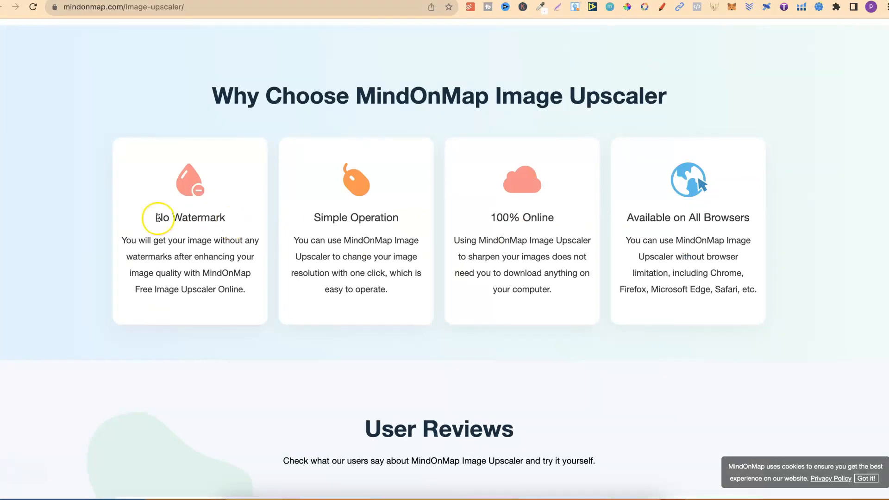
pyautogui.moveTo(482, 221)
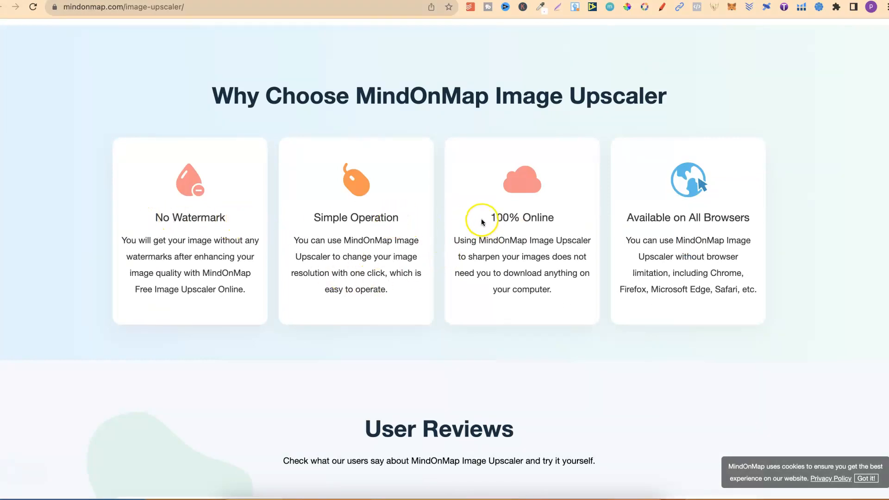
pyautogui.moveTo(797, 218)
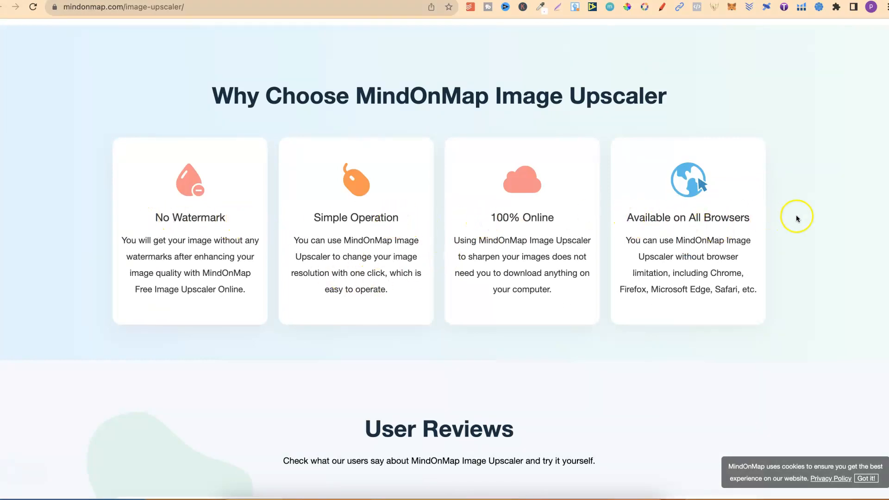
pyautogui.scroll(-3)
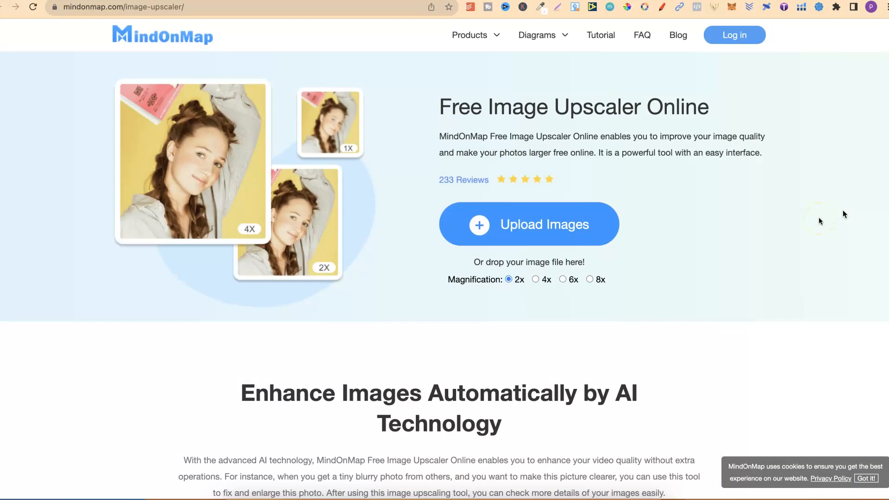
pyautogui.moveTo(820, 221)
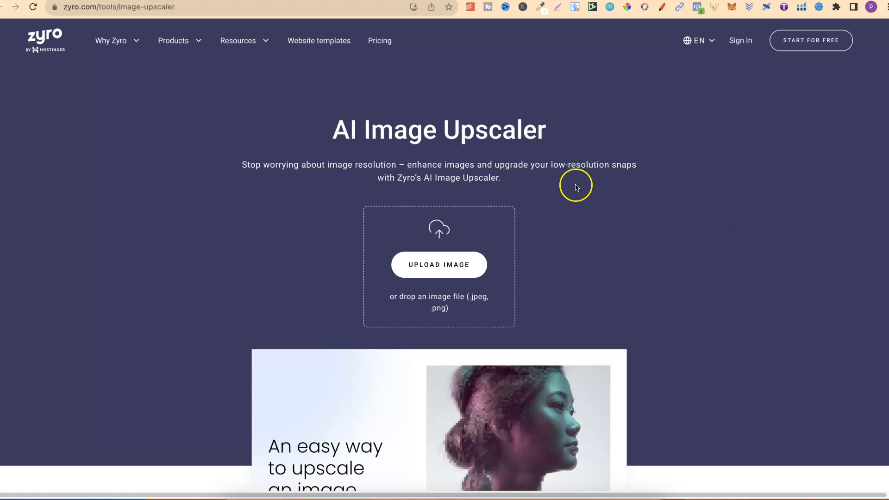
pyautogui.moveTo(664, 195)
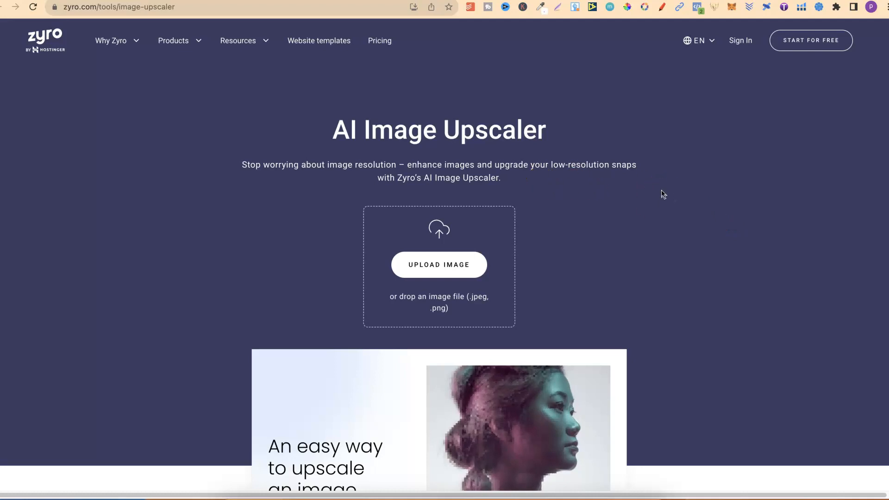
# - Scroll Zyro's page past the how-to steps and resolution section down to the FAQs heading
pyautogui.scroll(-3)
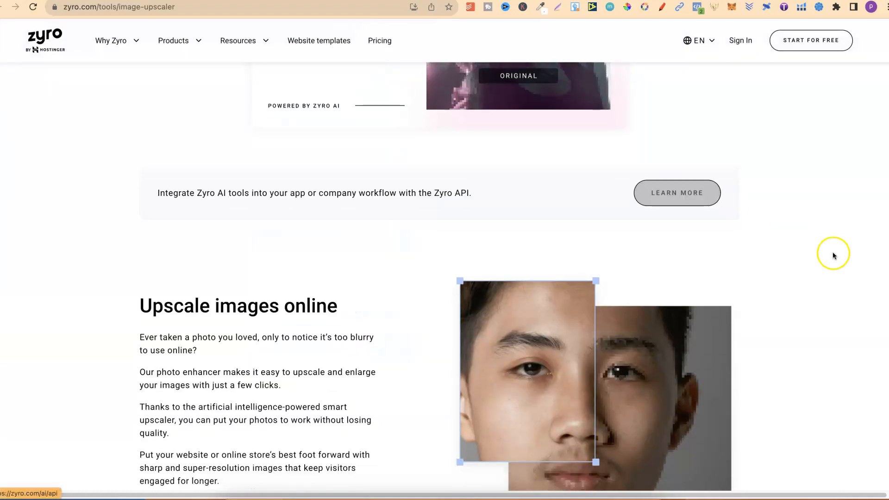
pyautogui.scroll(-3)
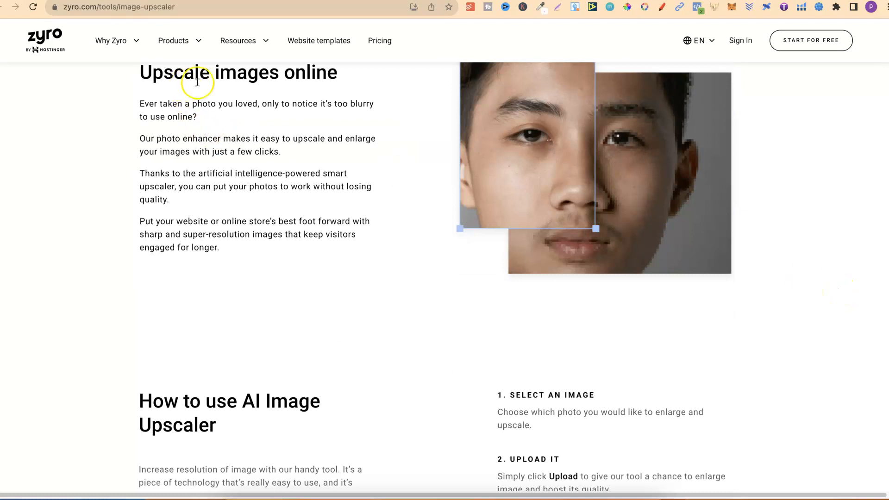
pyautogui.scroll(-3)
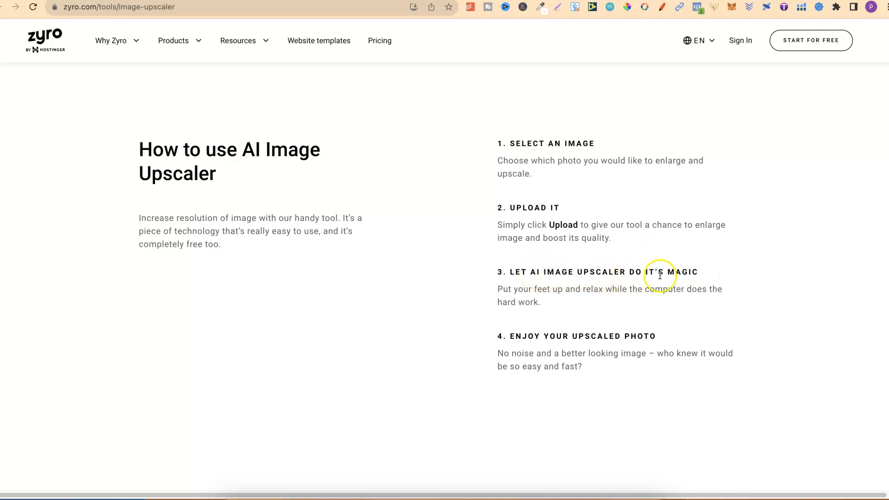
pyautogui.scroll(-3)
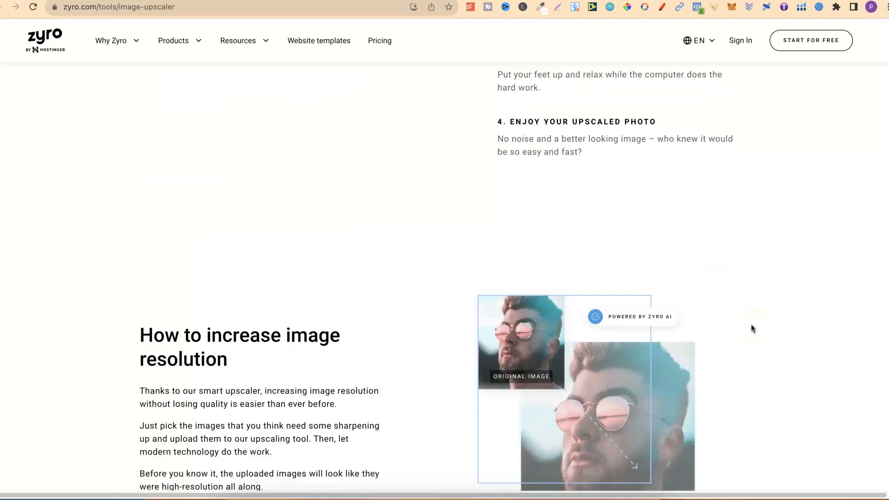
pyautogui.scroll(-3)
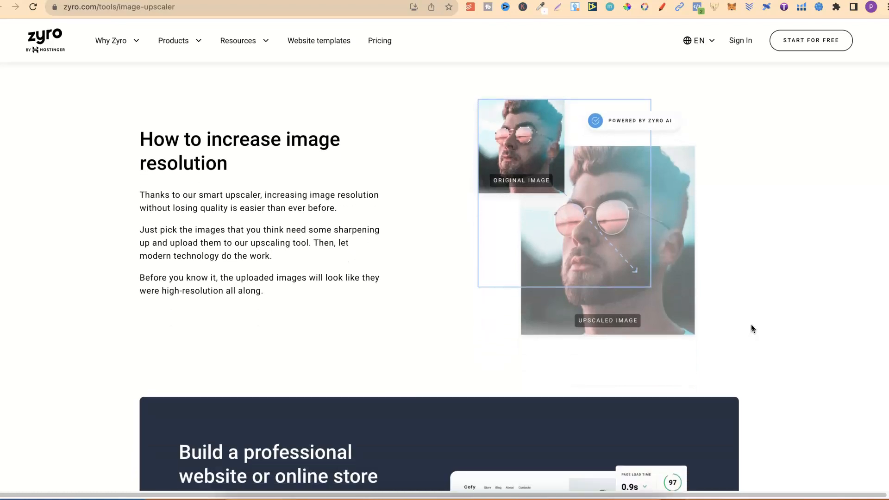
pyautogui.scroll(-3)
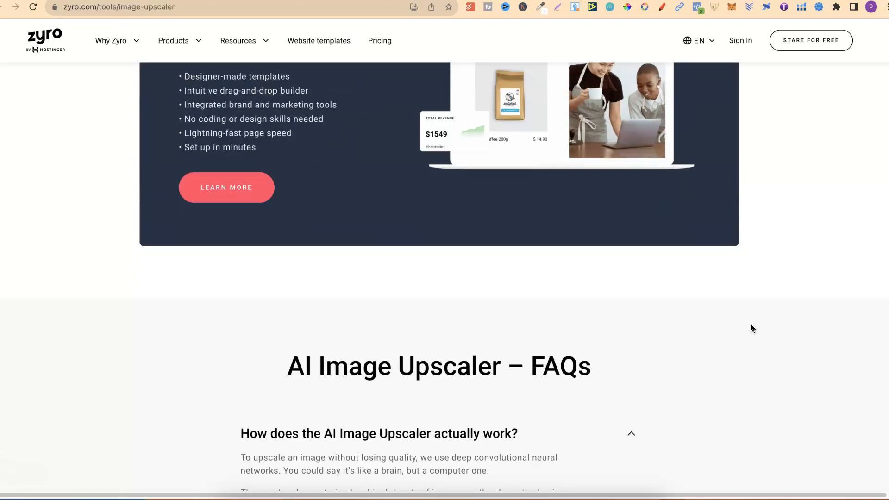
# - Scroll to Zyro's 'Is the tool free to use?' answer confirming unlimited free use
pyautogui.scroll(-3)
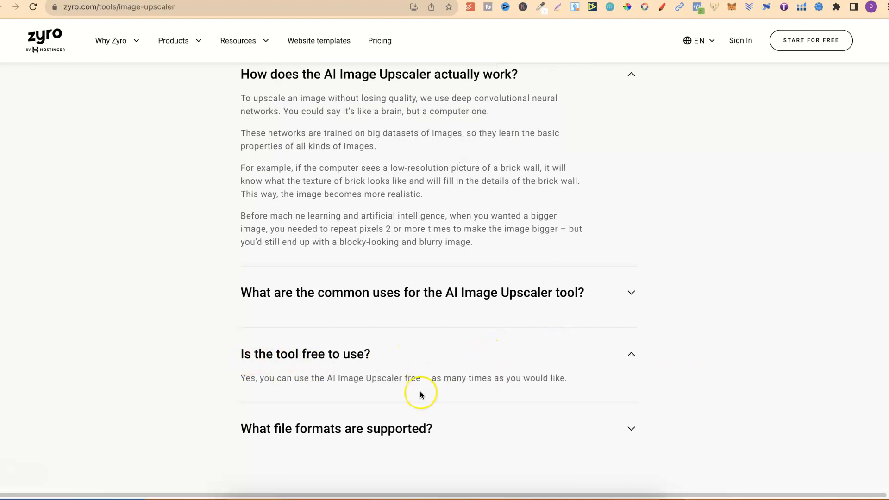
pyautogui.moveTo(356, 402)
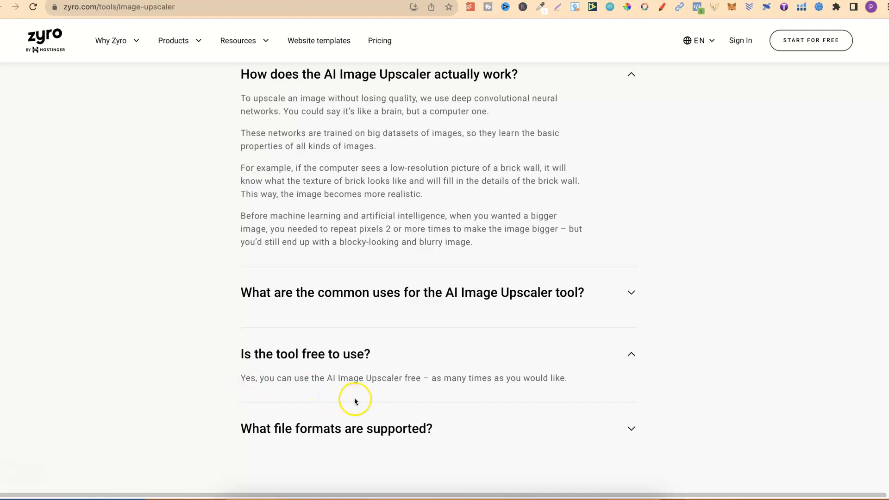
pyautogui.moveTo(414, 393)
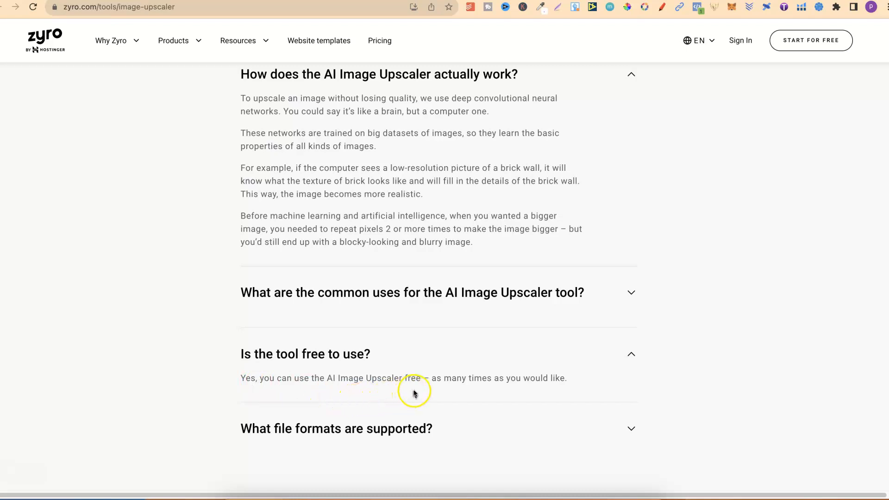
pyautogui.moveTo(743, 295)
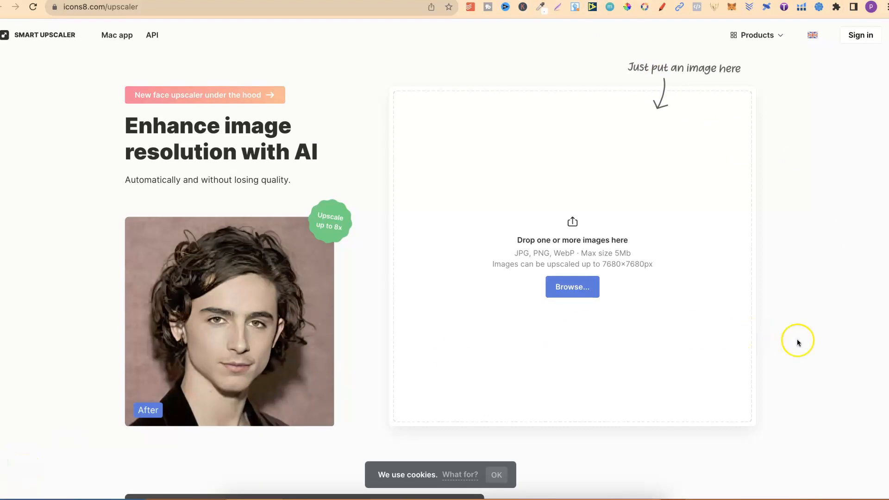
# - Scroll Icons8 Smart Upscaler down to the FAQ with watermark-removal pricing from $10 for 50 images
pyautogui.scroll(-3)
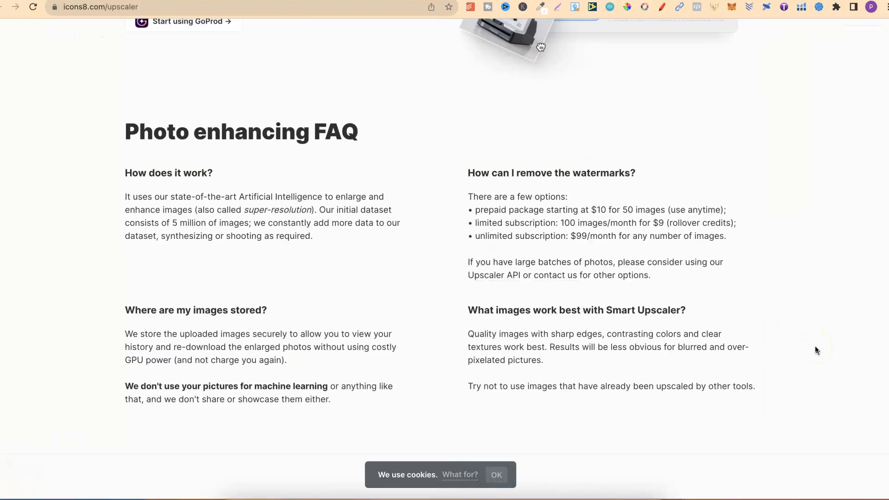
pyautogui.scroll(-3)
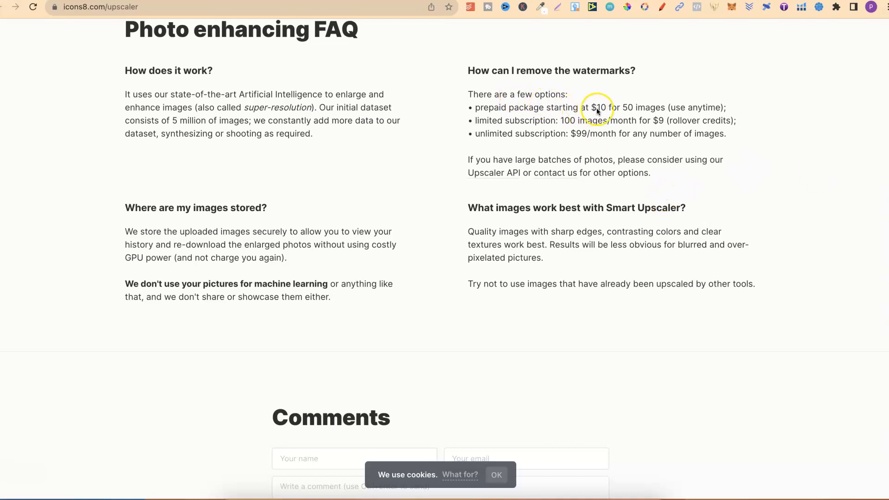
pyautogui.moveTo(647, 133)
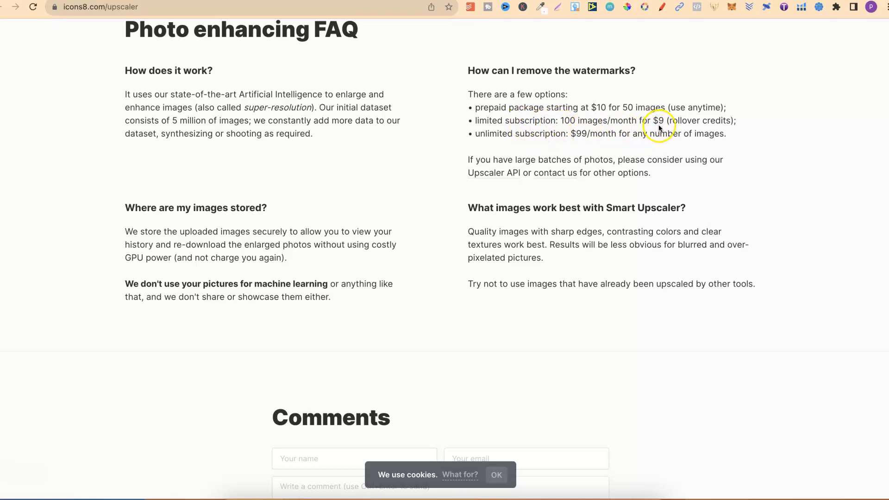
pyautogui.moveTo(492, 145)
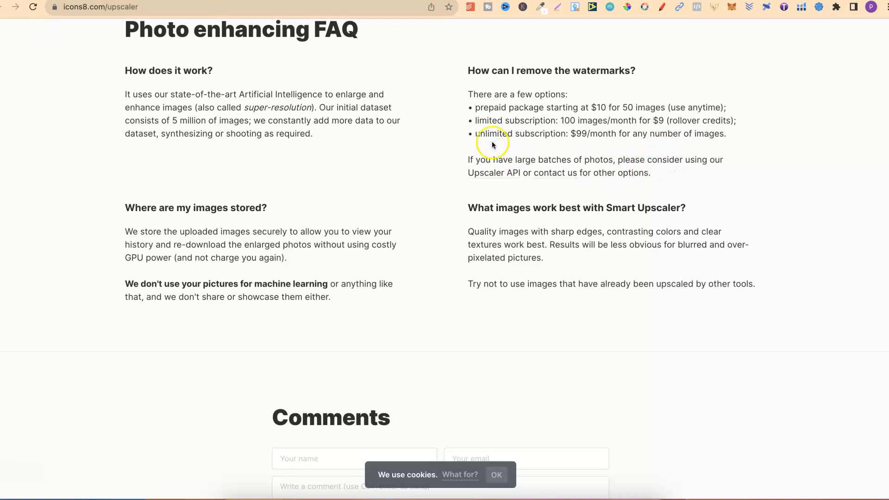
pyautogui.moveTo(641, 154)
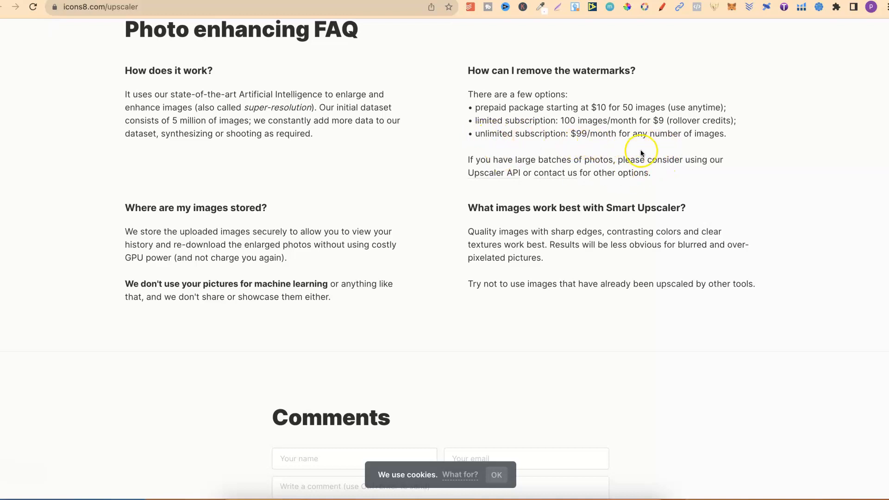
pyautogui.moveTo(699, 166)
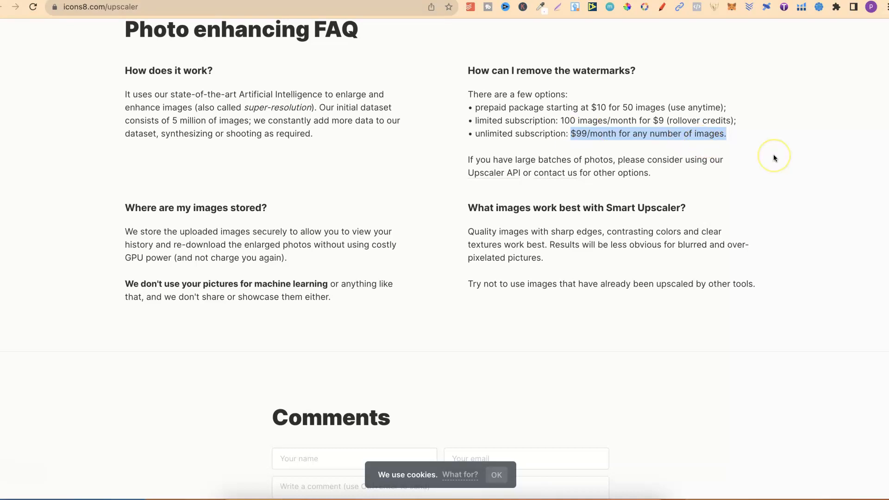
pyautogui.moveTo(774, 159)
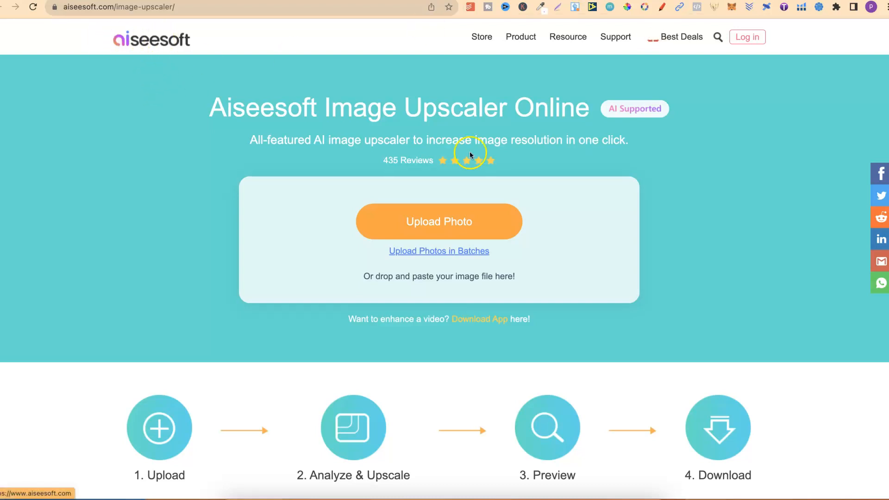
pyautogui.moveTo(770, 207)
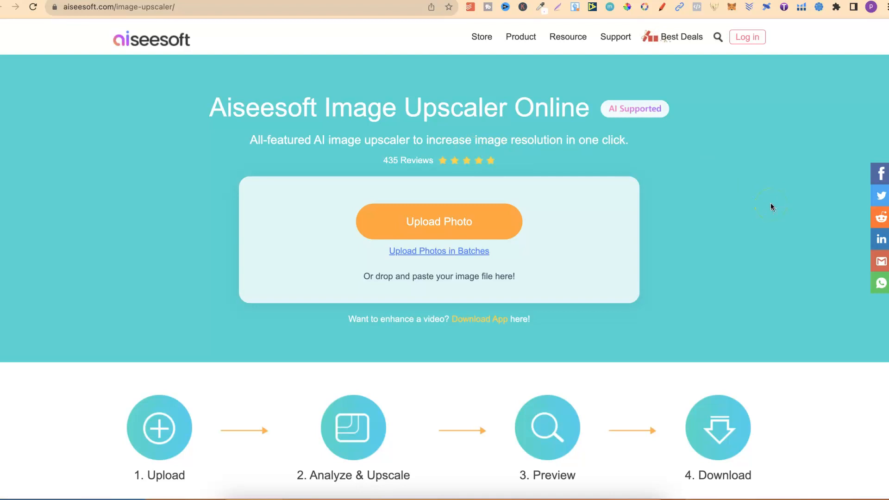
pyautogui.scroll(-3)
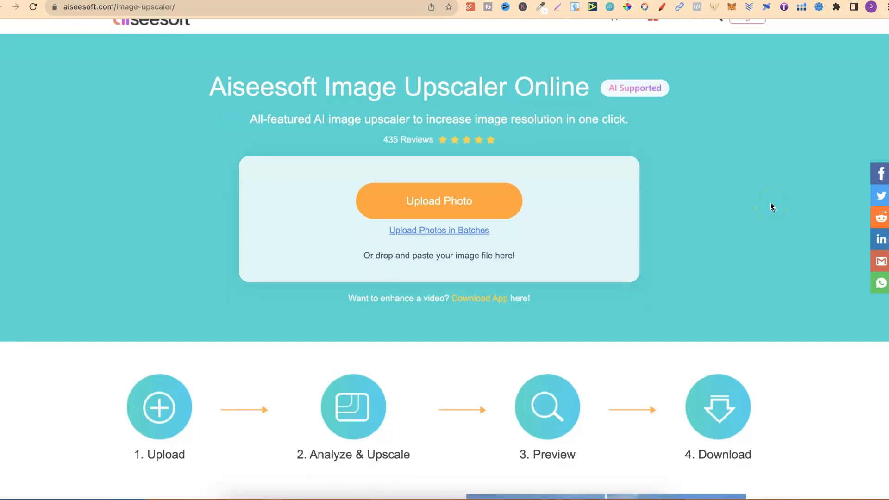
pyautogui.scroll(-3)
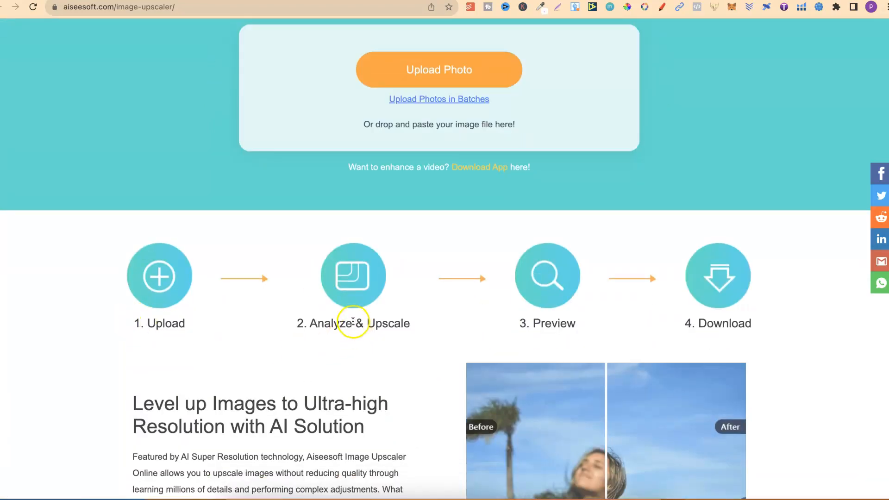
pyautogui.moveTo(884, 340)
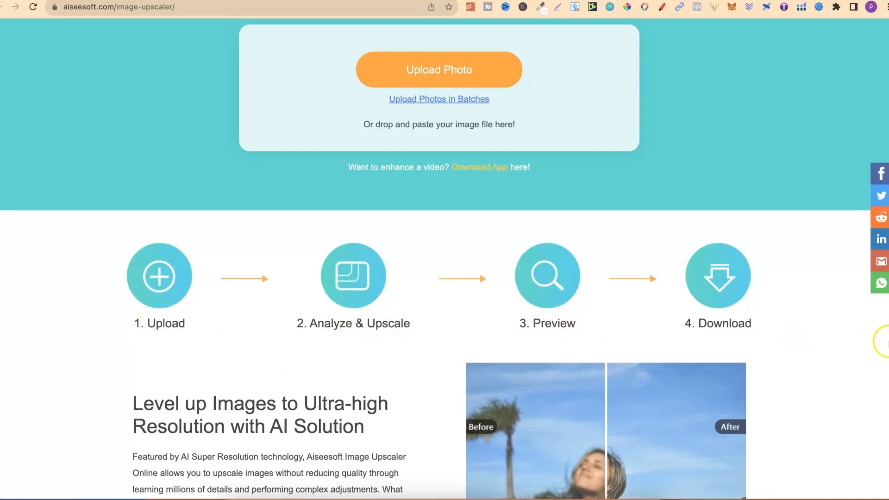
pyautogui.scroll(-3)
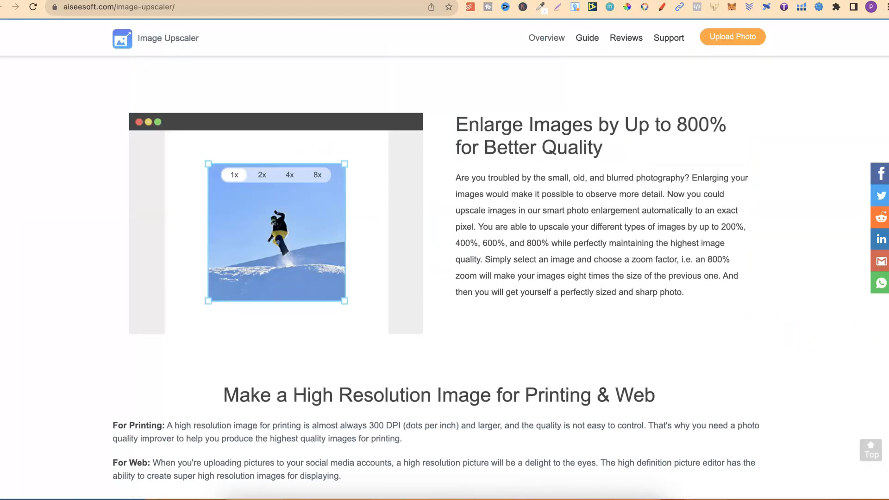
pyautogui.click(262, 175)
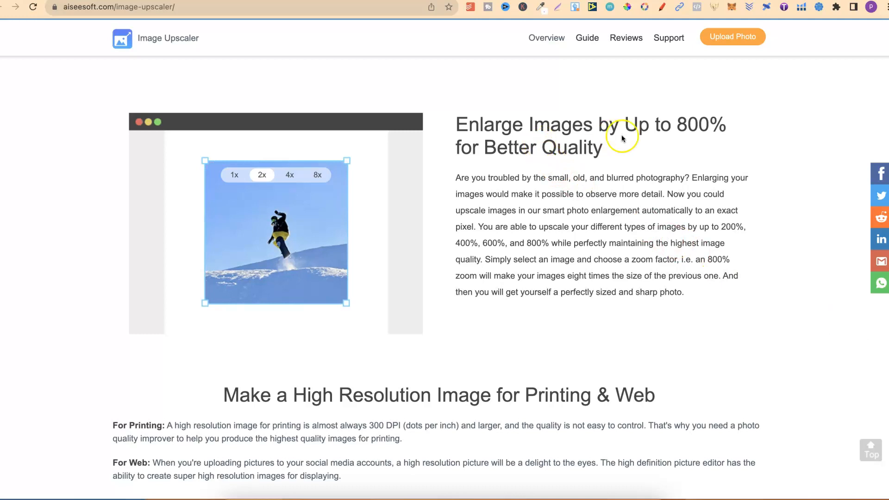
pyautogui.scroll(-3)
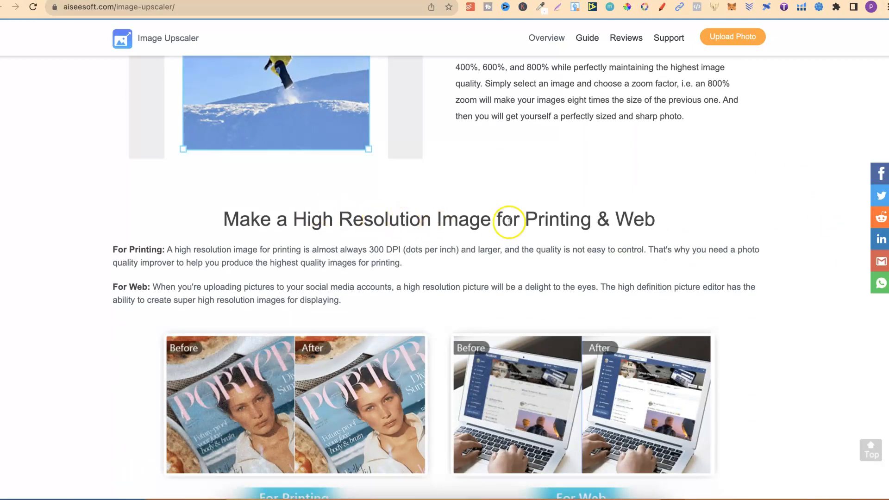
pyautogui.scroll(-3)
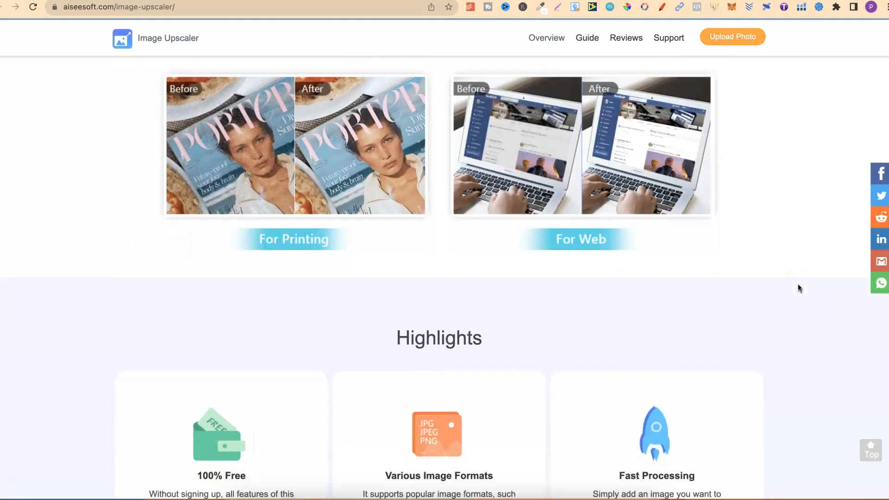
pyautogui.scroll(-3)
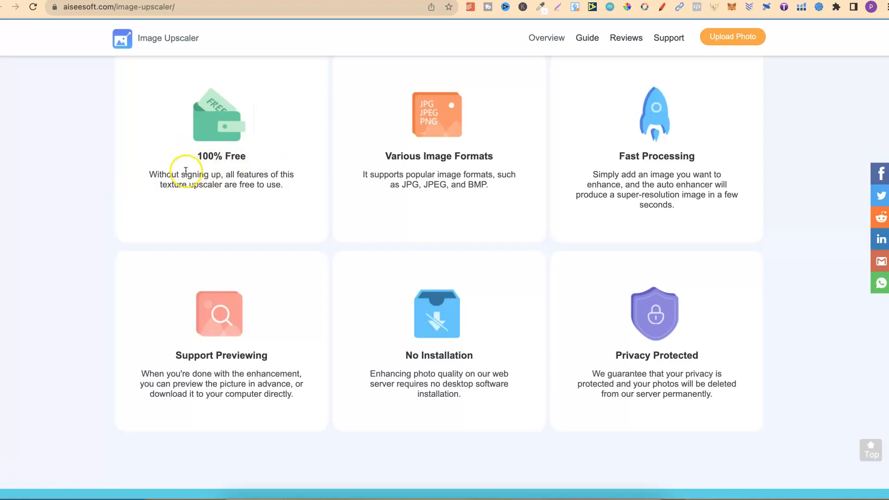
pyautogui.moveTo(149, 174); pyautogui.dragTo(222, 174)
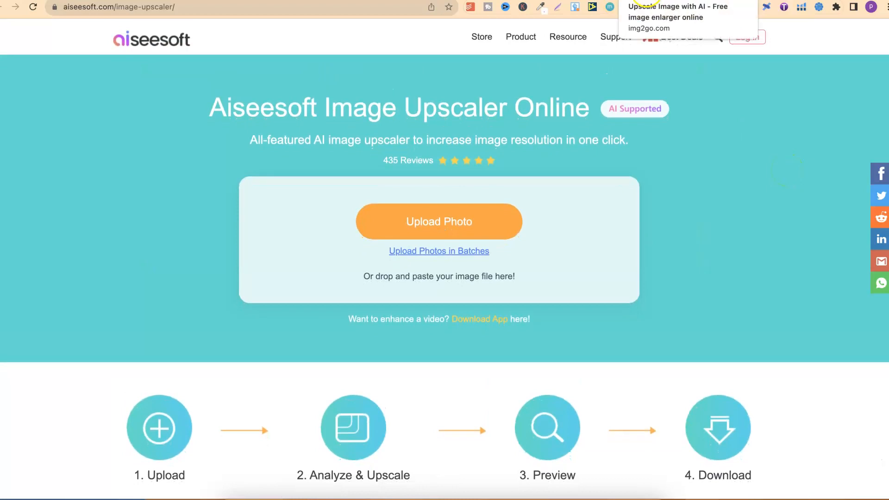
# - Review Img2Go's 2x scale-up, width/height and percentage options, and the Target format list
pyautogui.click(678, 11)
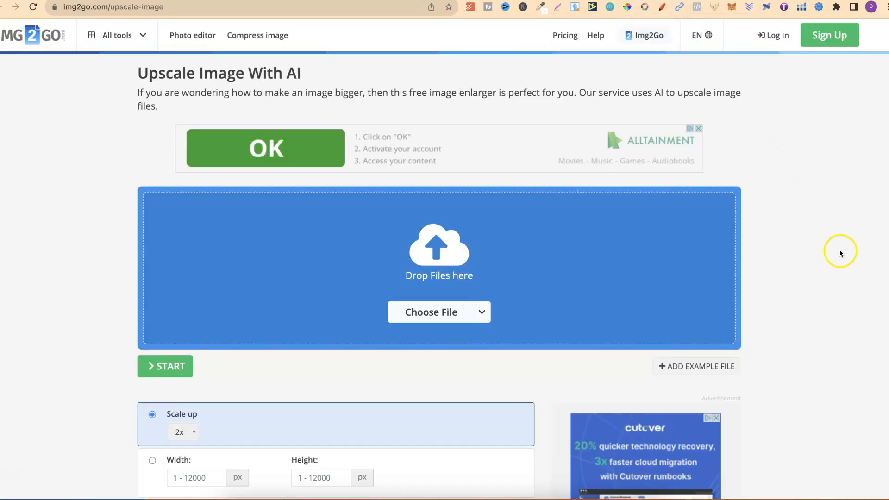
pyautogui.moveTo(832, 305)
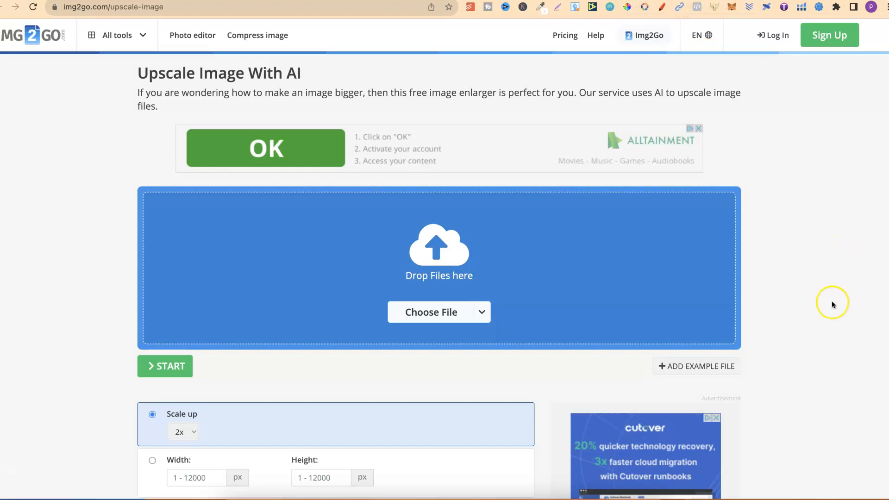
pyautogui.scroll(-3)
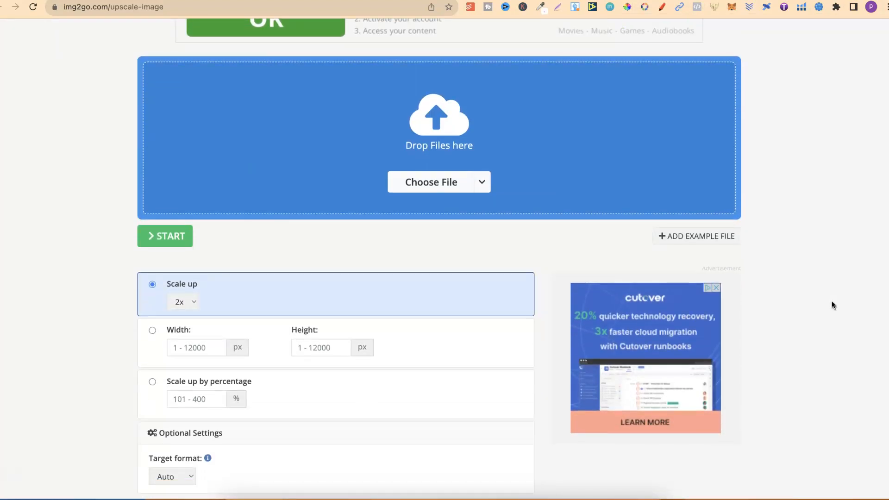
pyautogui.scroll(-3)
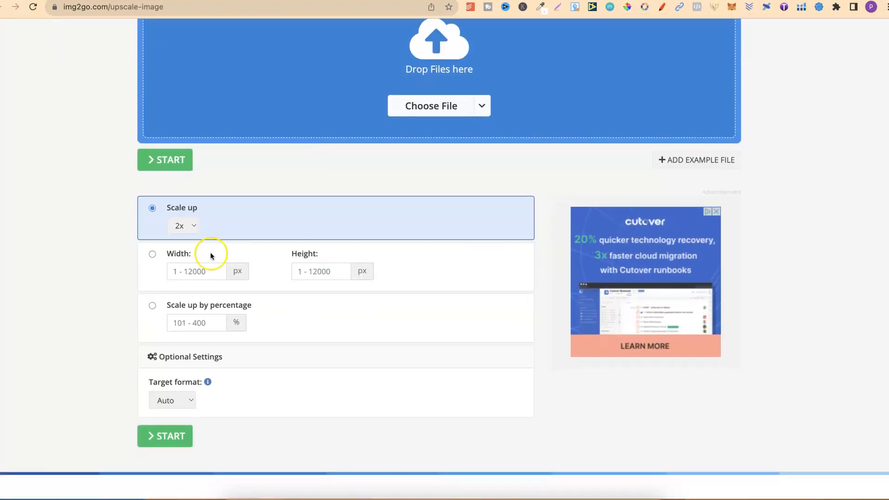
pyautogui.click(183, 225)
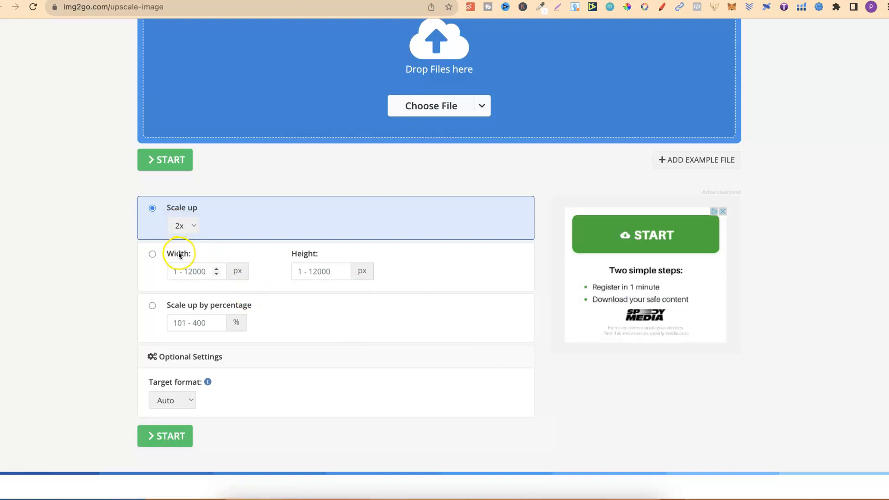
pyautogui.moveTo(286, 355)
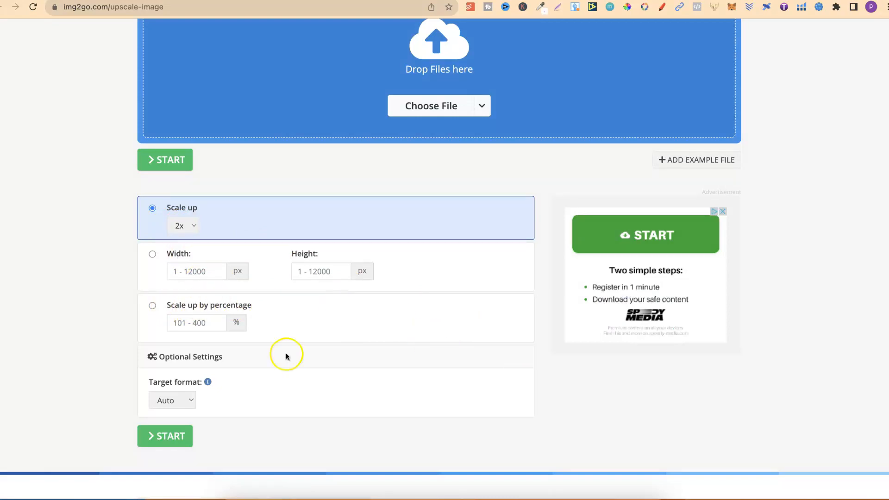
pyautogui.click(172, 399)
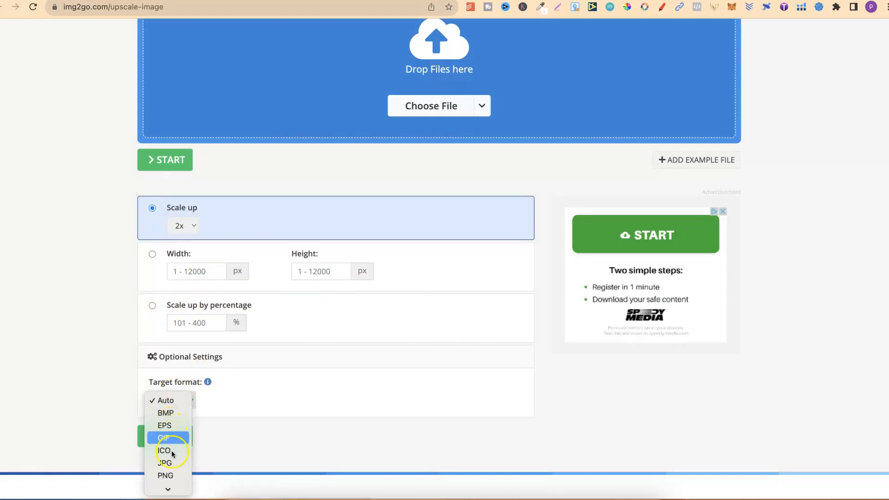
pyautogui.moveTo(177, 413)
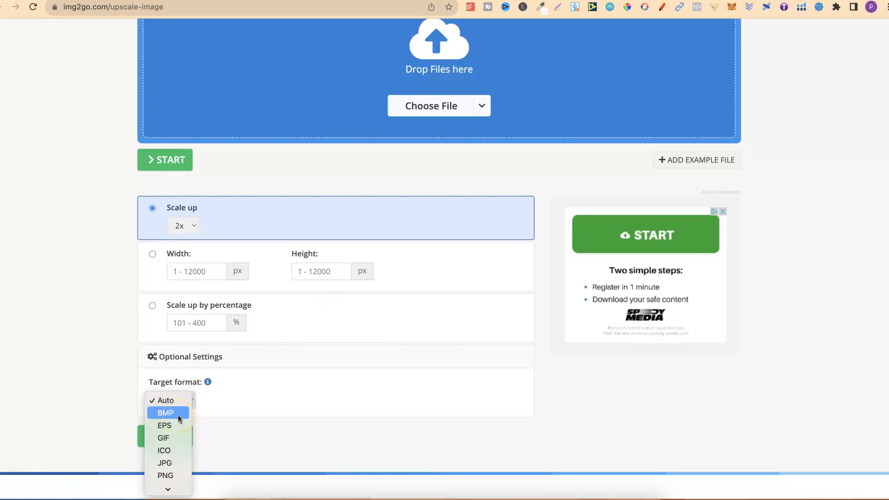
pyautogui.moveTo(164, 449)
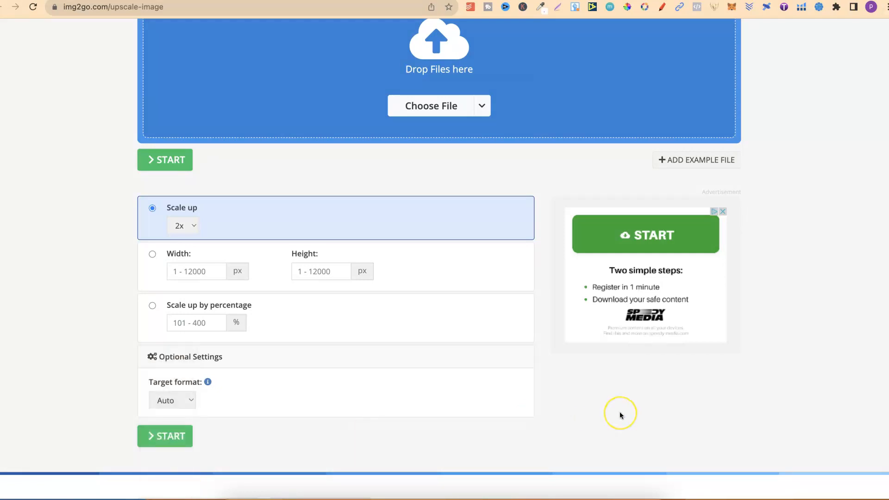
# - Scroll Img2Go's upscale page past the how-to steps and peacock example to the footer tool links
pyautogui.scroll(-3)
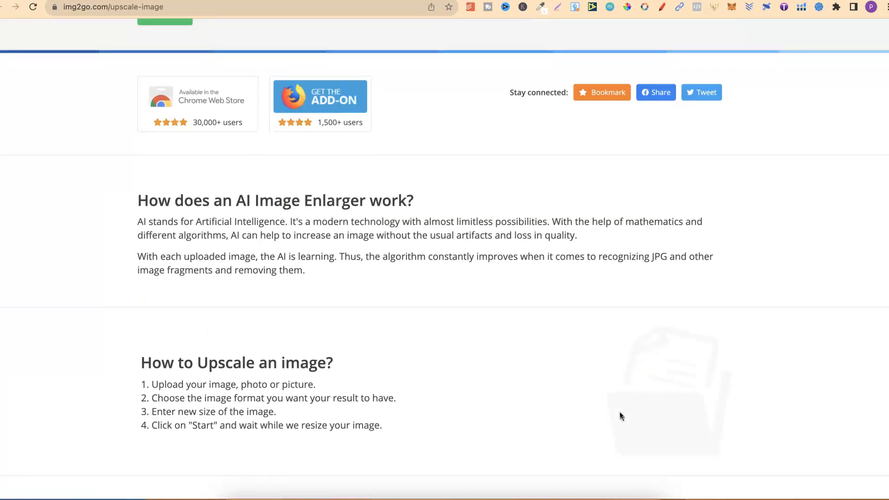
pyautogui.scroll(-3)
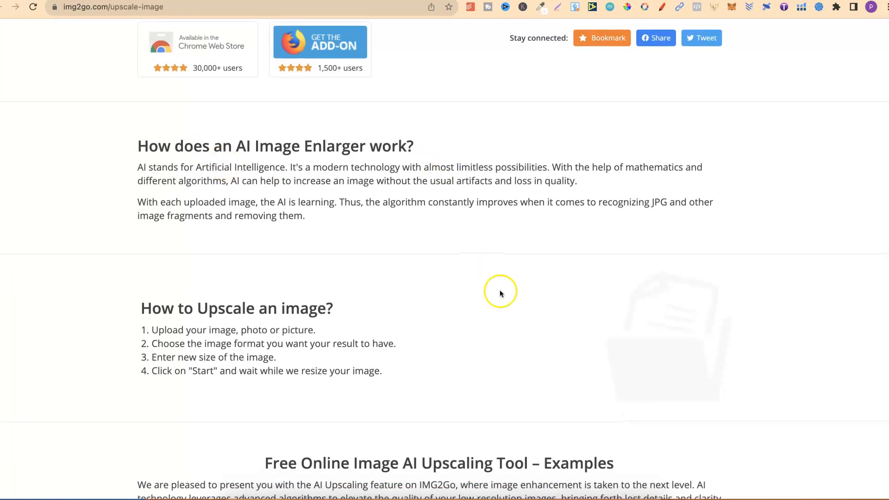
pyautogui.scroll(-3)
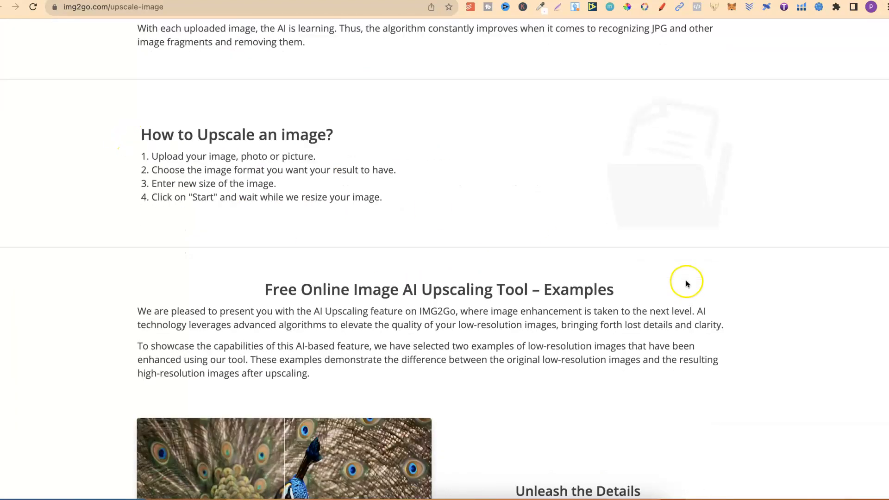
pyautogui.scroll(-3)
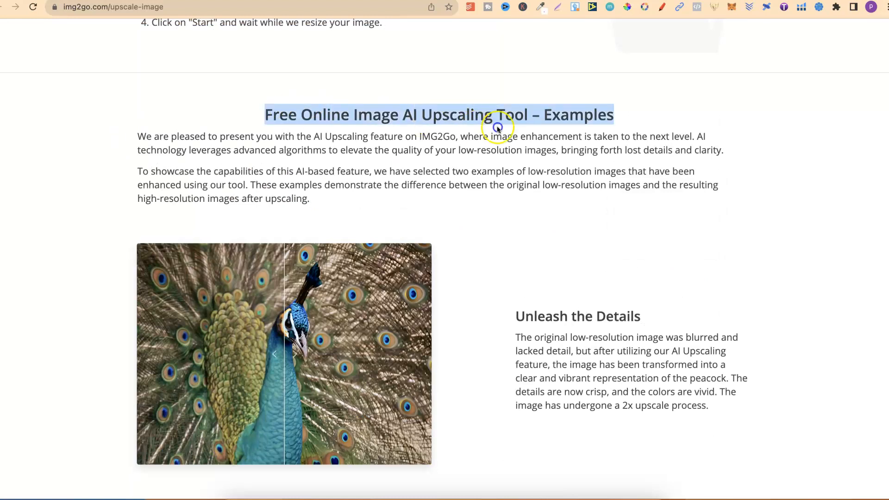
pyautogui.scroll(-3)
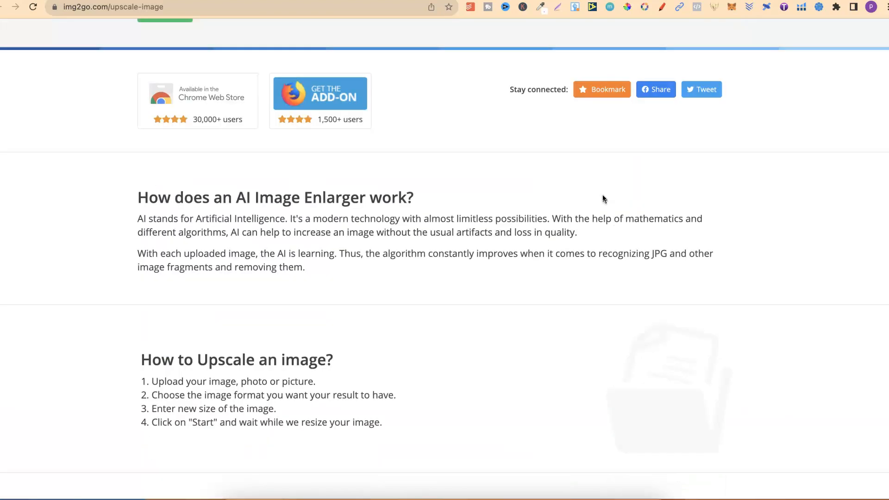
pyautogui.scroll(-3)
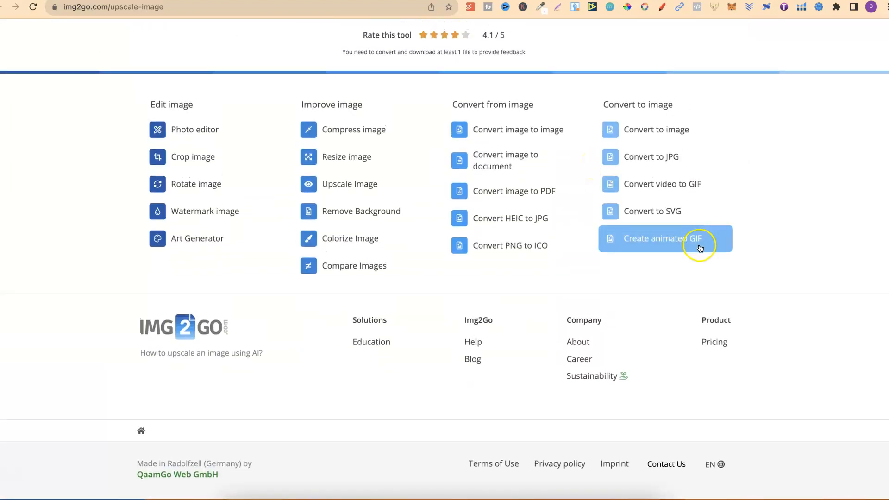
pyautogui.moveTo(694, 184)
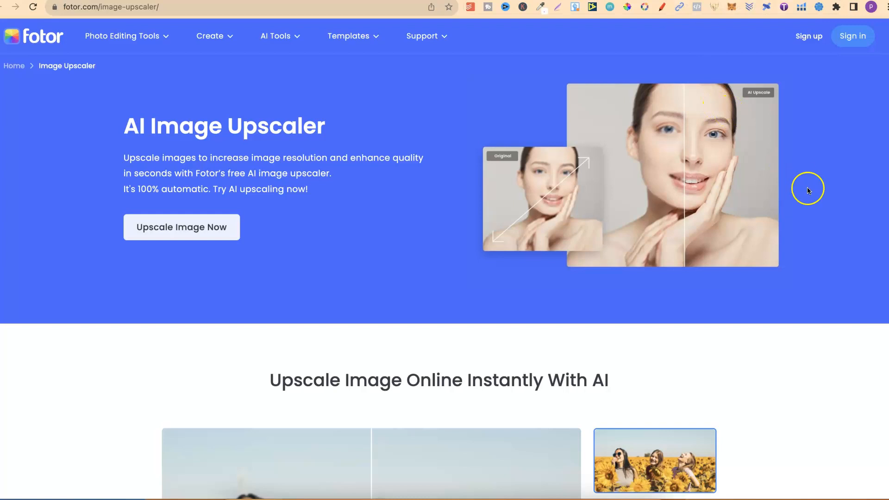
pyautogui.moveTo(62, 98)
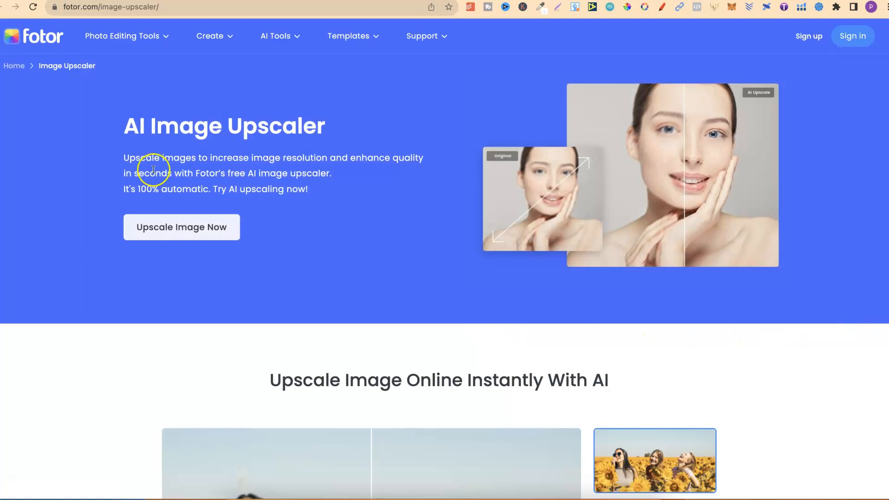
pyautogui.moveTo(315, 178)
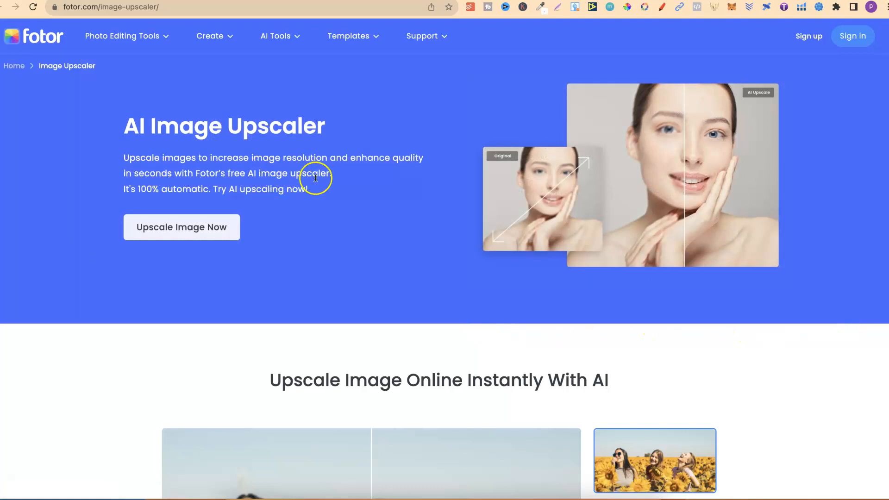
# - Scroll Fotor's image upscaler page through its feature and use-case sections
pyautogui.scroll(-3)
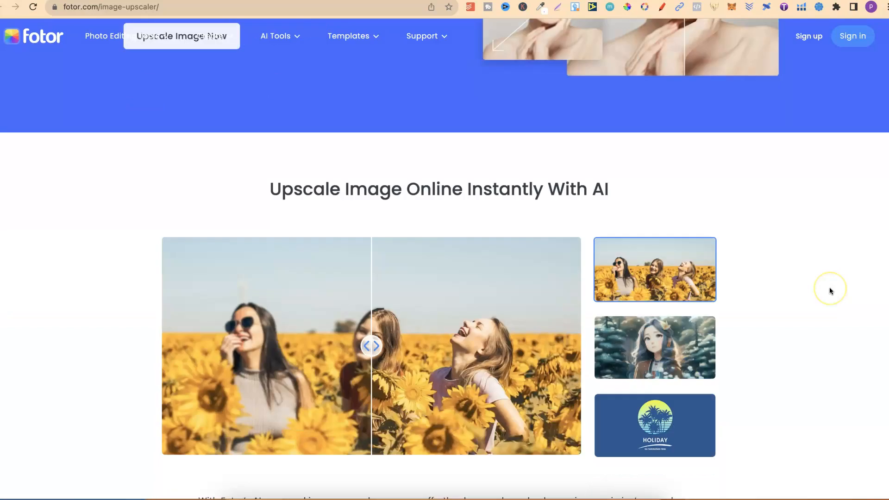
pyautogui.scroll(-3)
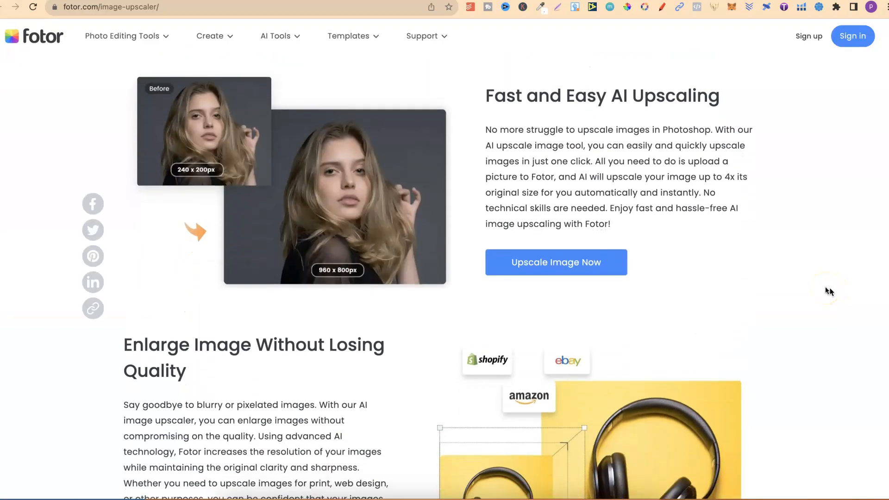
pyautogui.scroll(-3)
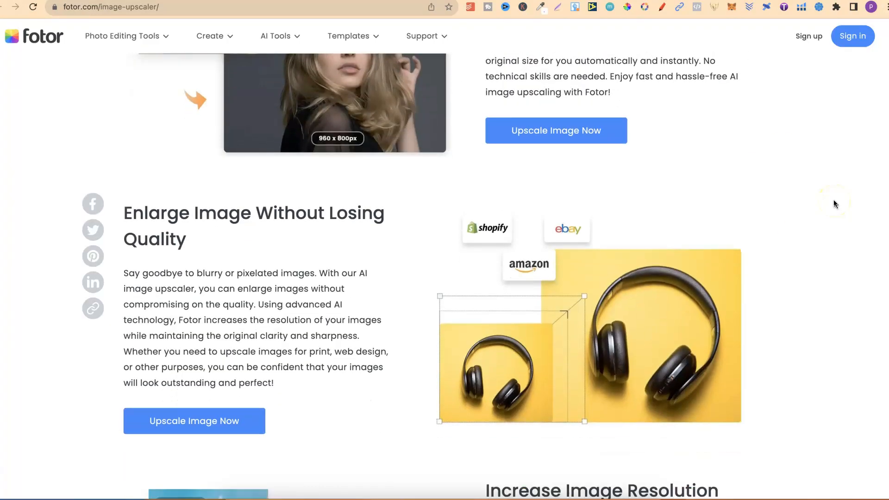
pyautogui.scroll(-3)
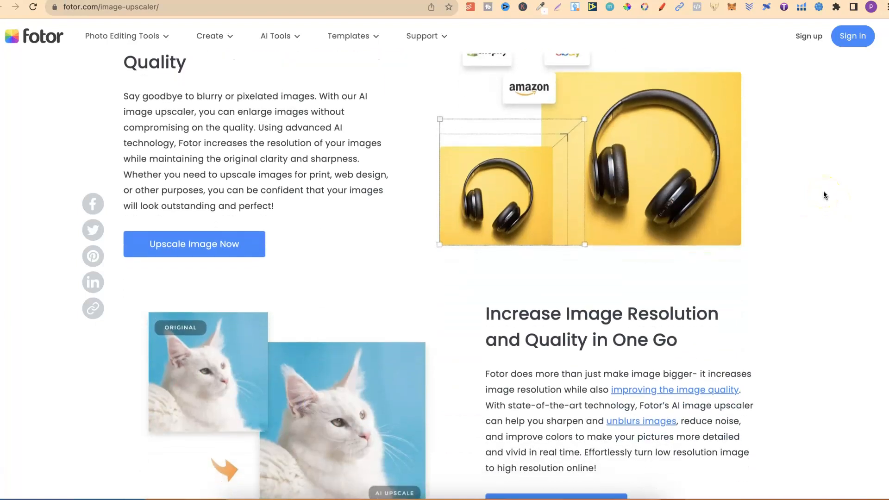
pyautogui.scroll(-3)
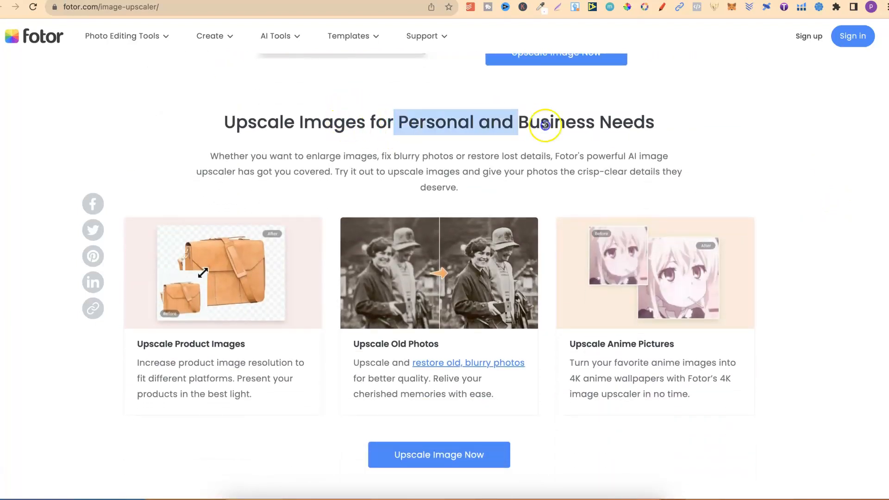
# - Scroll on through Fotor's How to Upscale an Image steps and FAQs
pyautogui.scroll(-3)
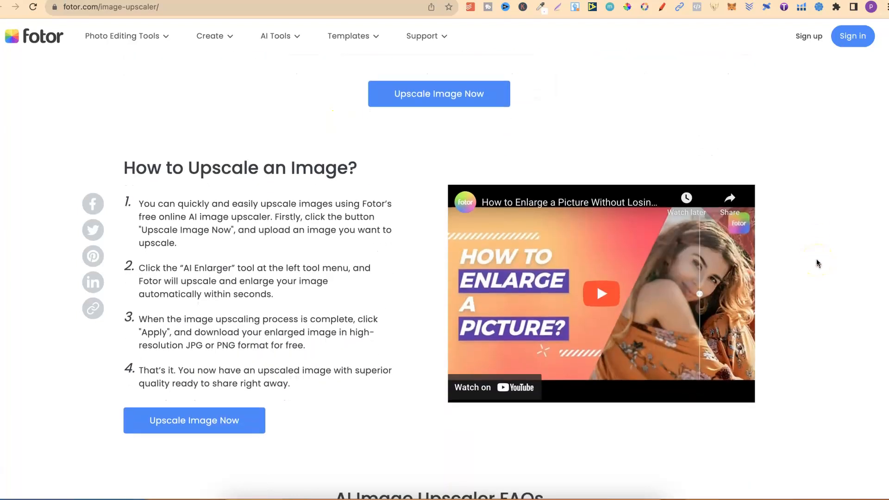
pyautogui.scroll(-3)
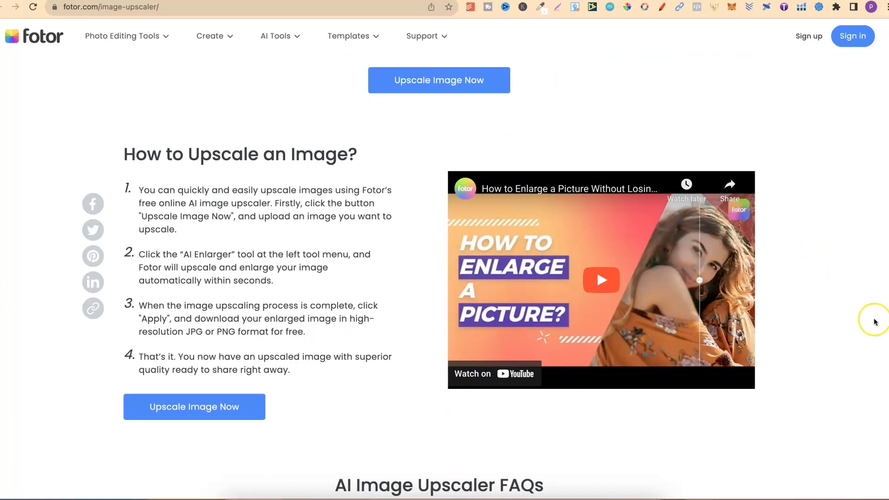
pyautogui.scroll(-3)
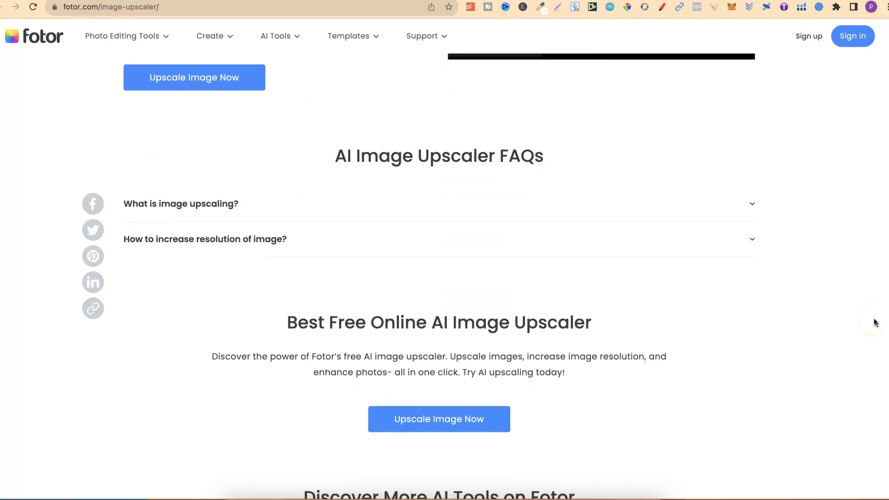
pyautogui.scroll(3)
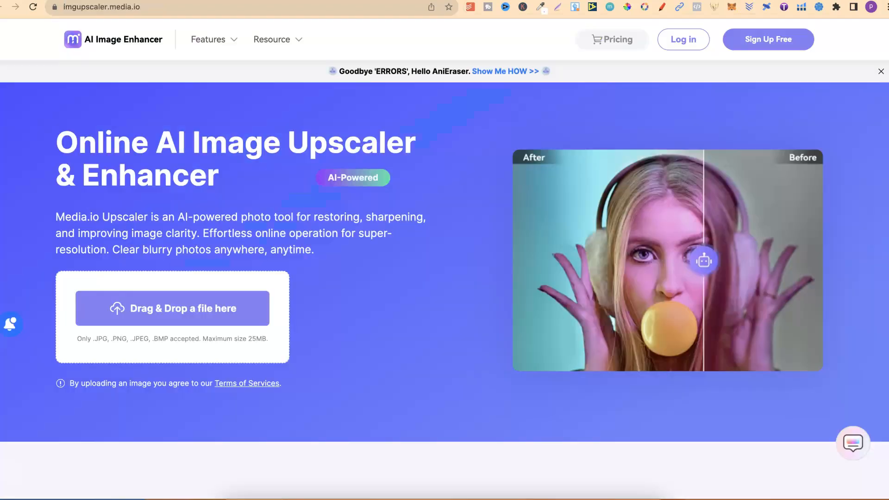
# - Drag across Media.io's Drag & Drop upload box, then scroll to the Upscale, Sharpen and Unblur cards
pyautogui.moveTo(702, 260); pyautogui.dragTo(811, 260)
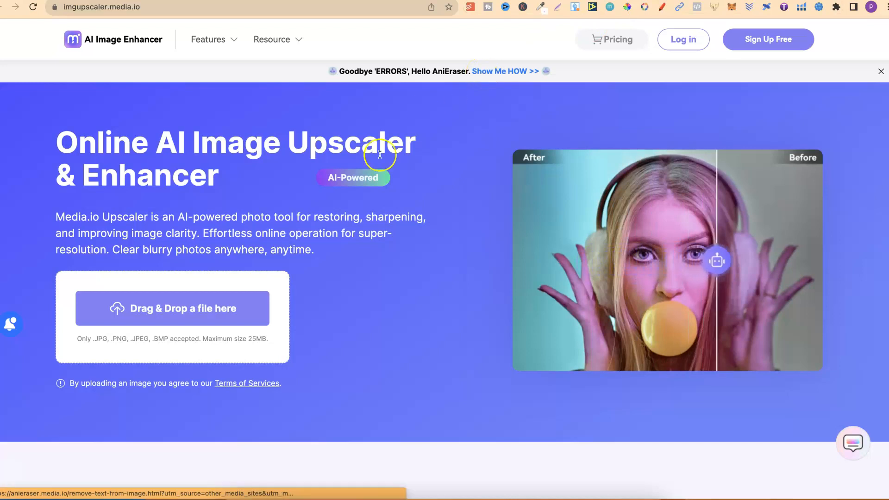
pyautogui.scroll(-3)
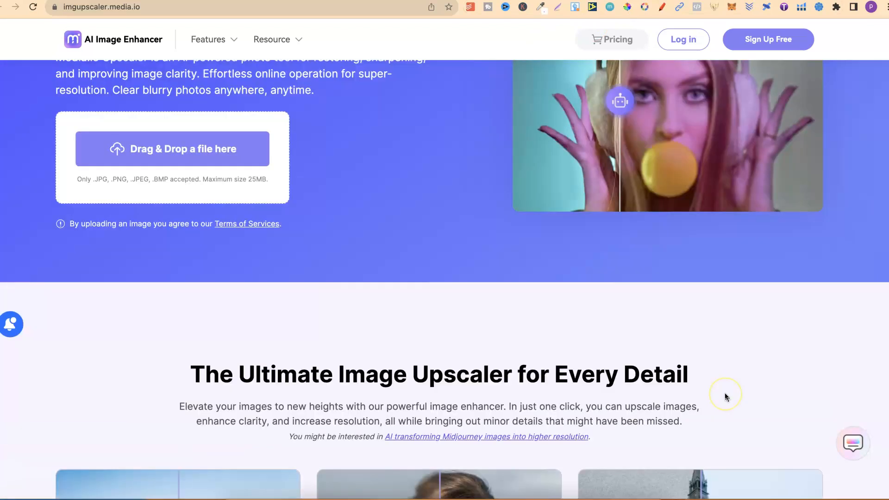
pyautogui.scroll(-3)
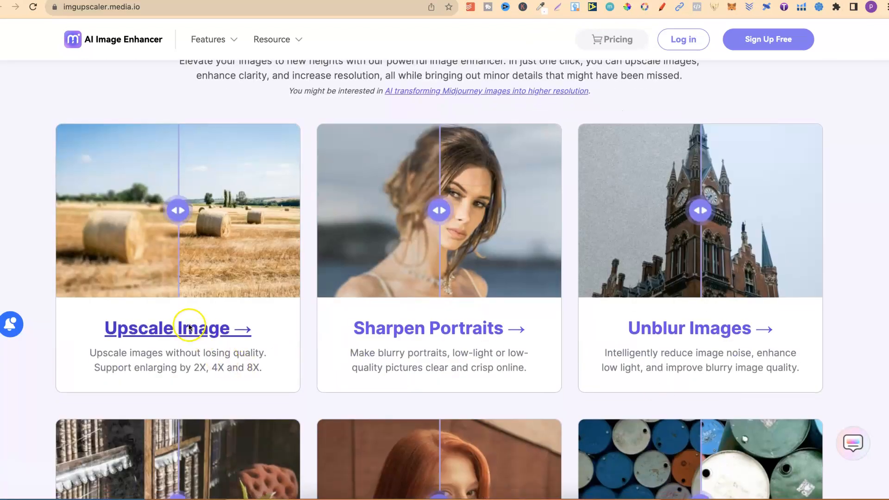
pyautogui.moveTo(225, 368)
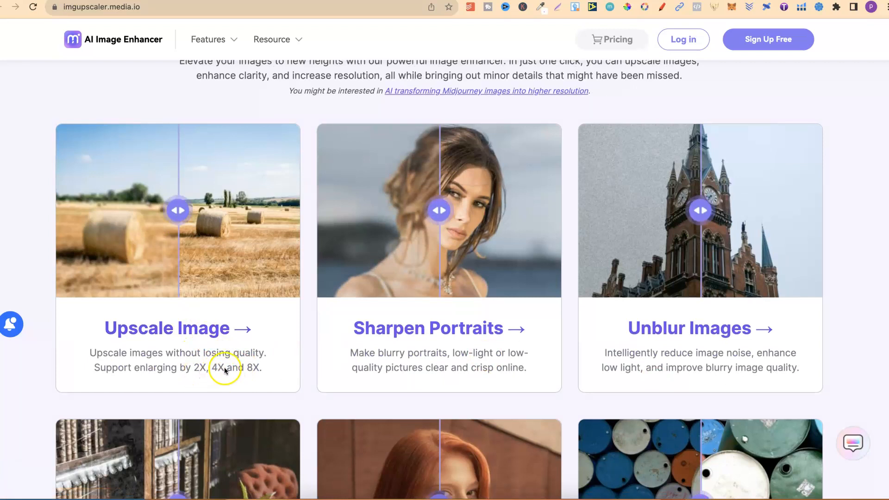
pyautogui.moveTo(651, 372)
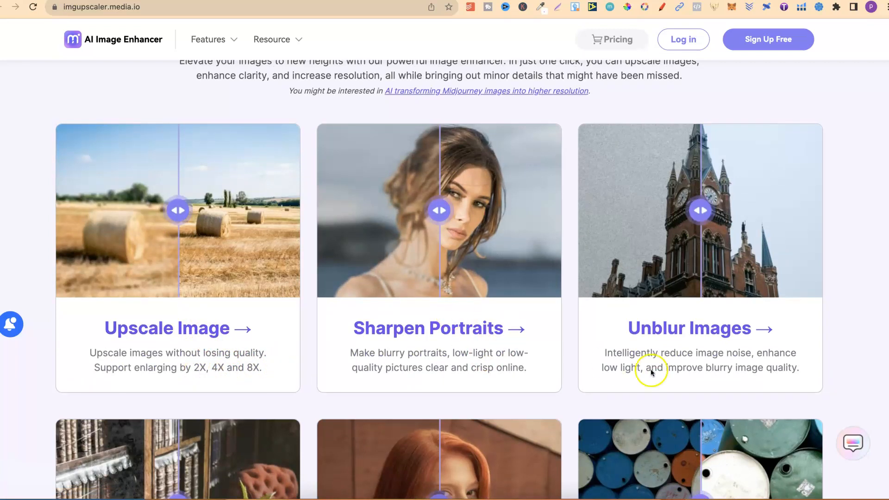
pyautogui.scroll(-3)
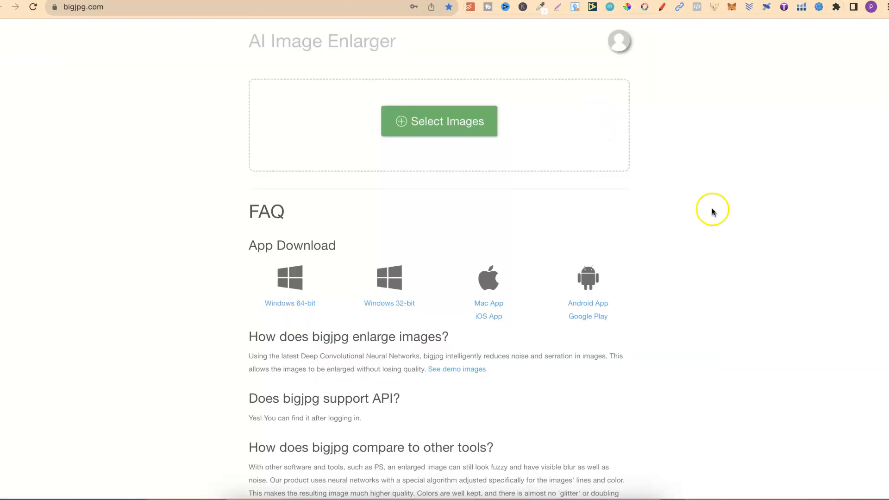
pyautogui.moveTo(729, 350)
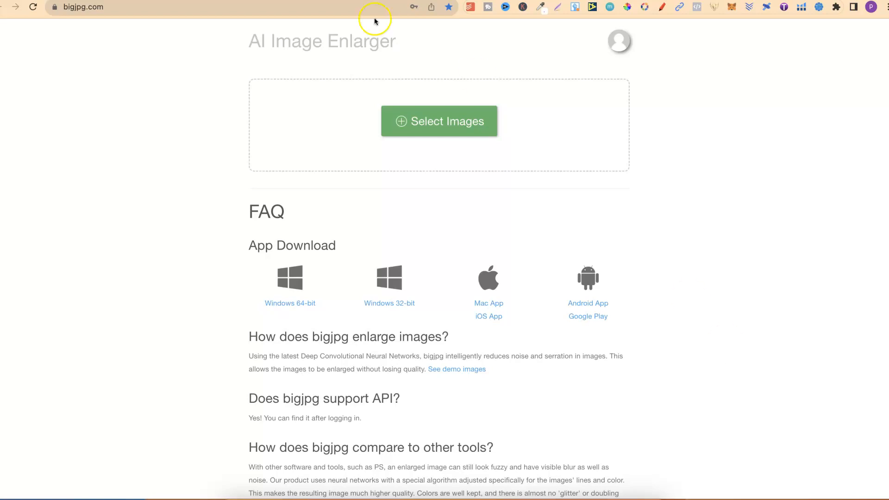
# - Go to upscayl.org from the bigjpg AI Image Enlarger page
pyautogui.write('upscayl.org')
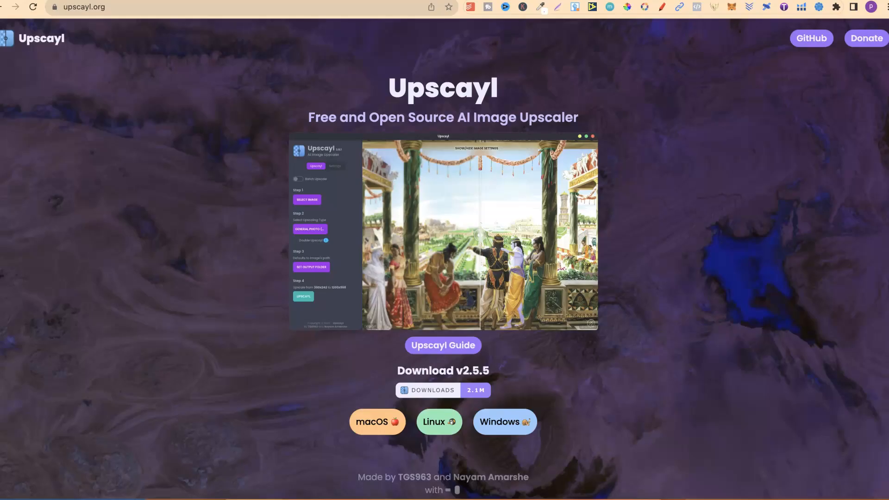